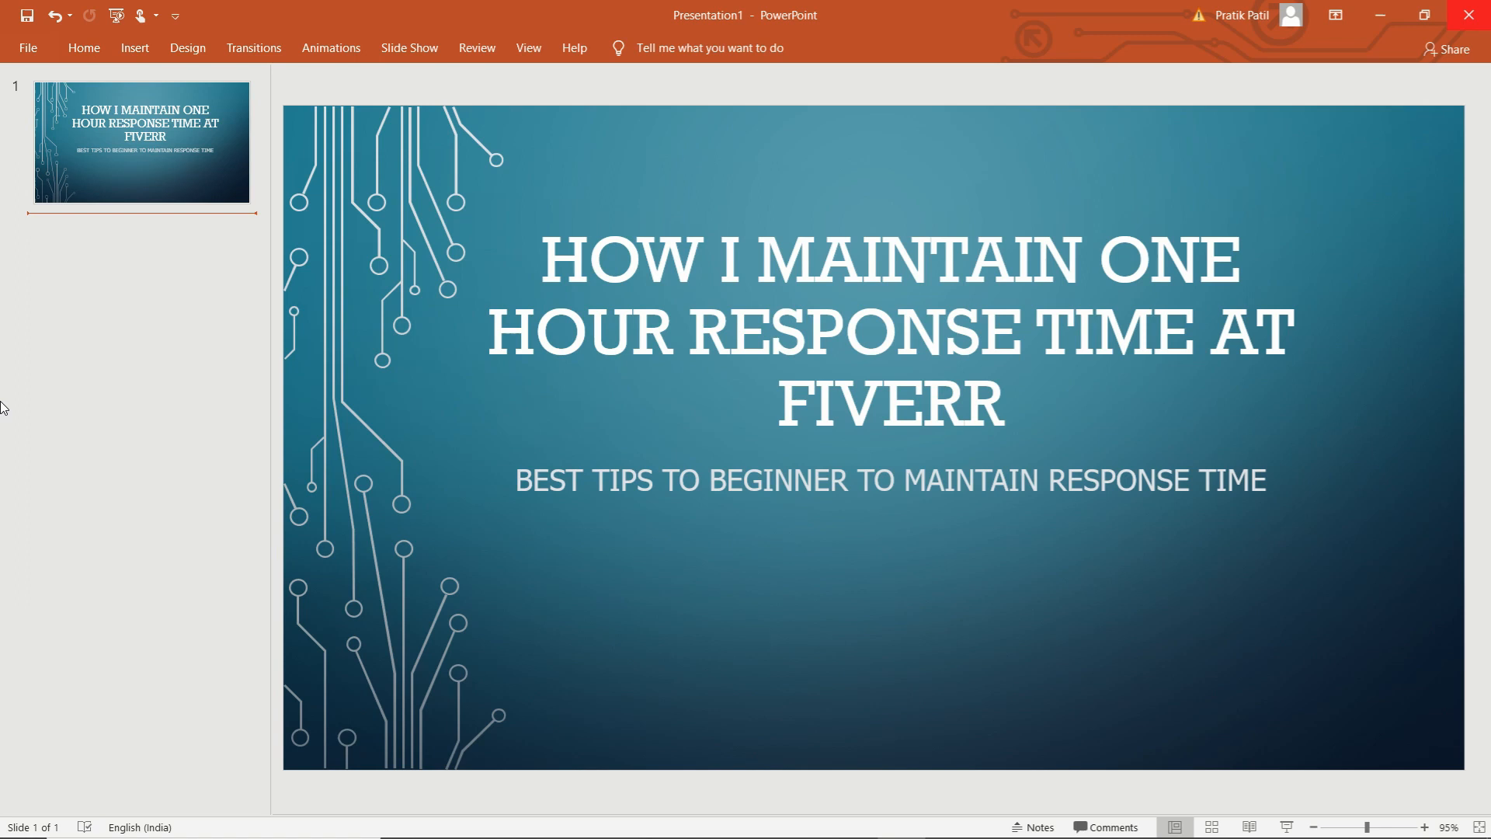
{"action": "mouse_move", "coordinate": [268, 481]}
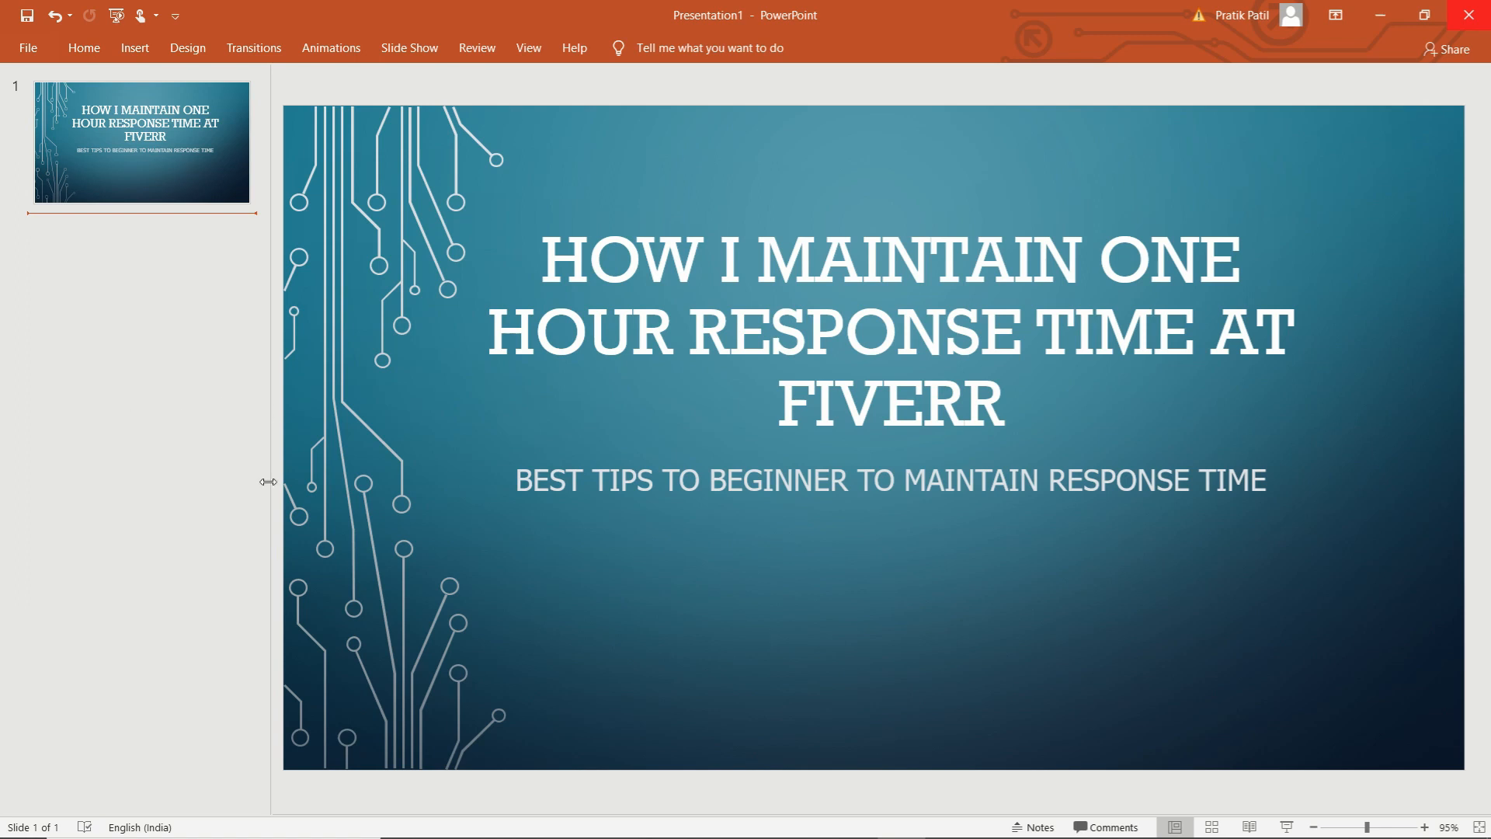
{"action": "mouse_move", "coordinate": [585, 289]}
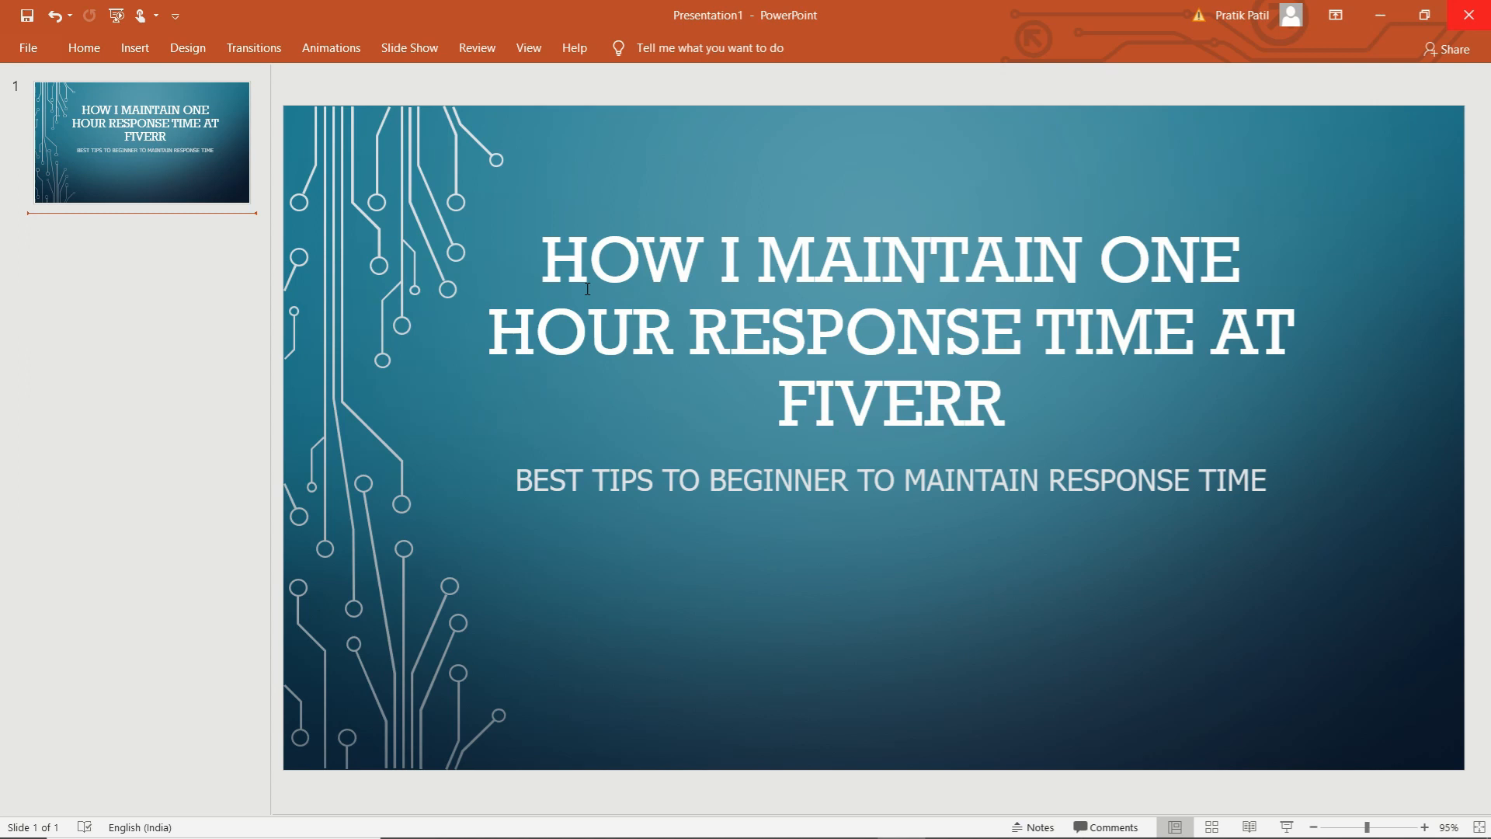
{"action": "mouse_move", "coordinate": [1111, 377]}
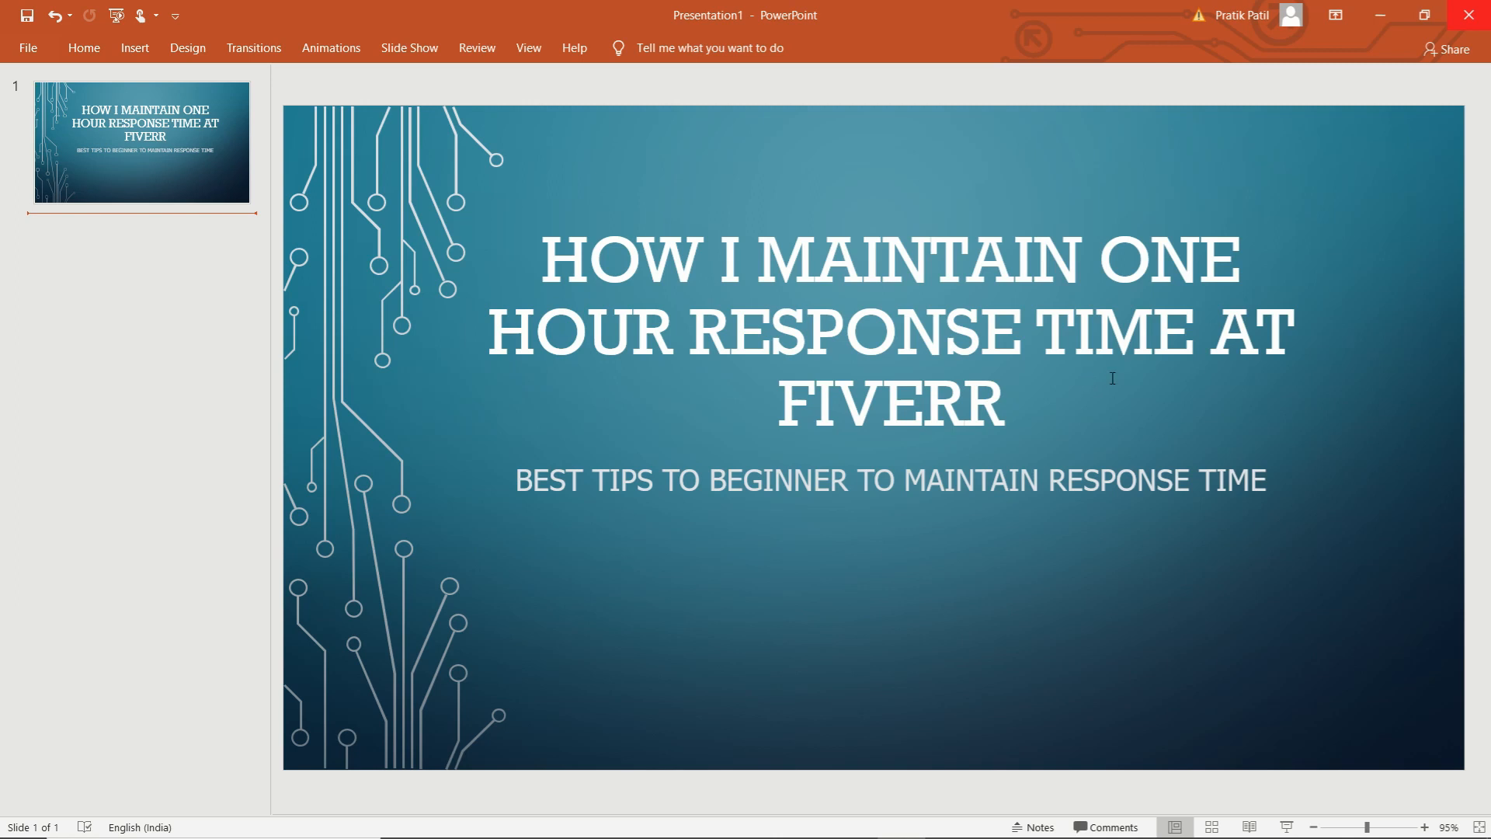
{"action": "mouse_move", "coordinate": [161, 431]}
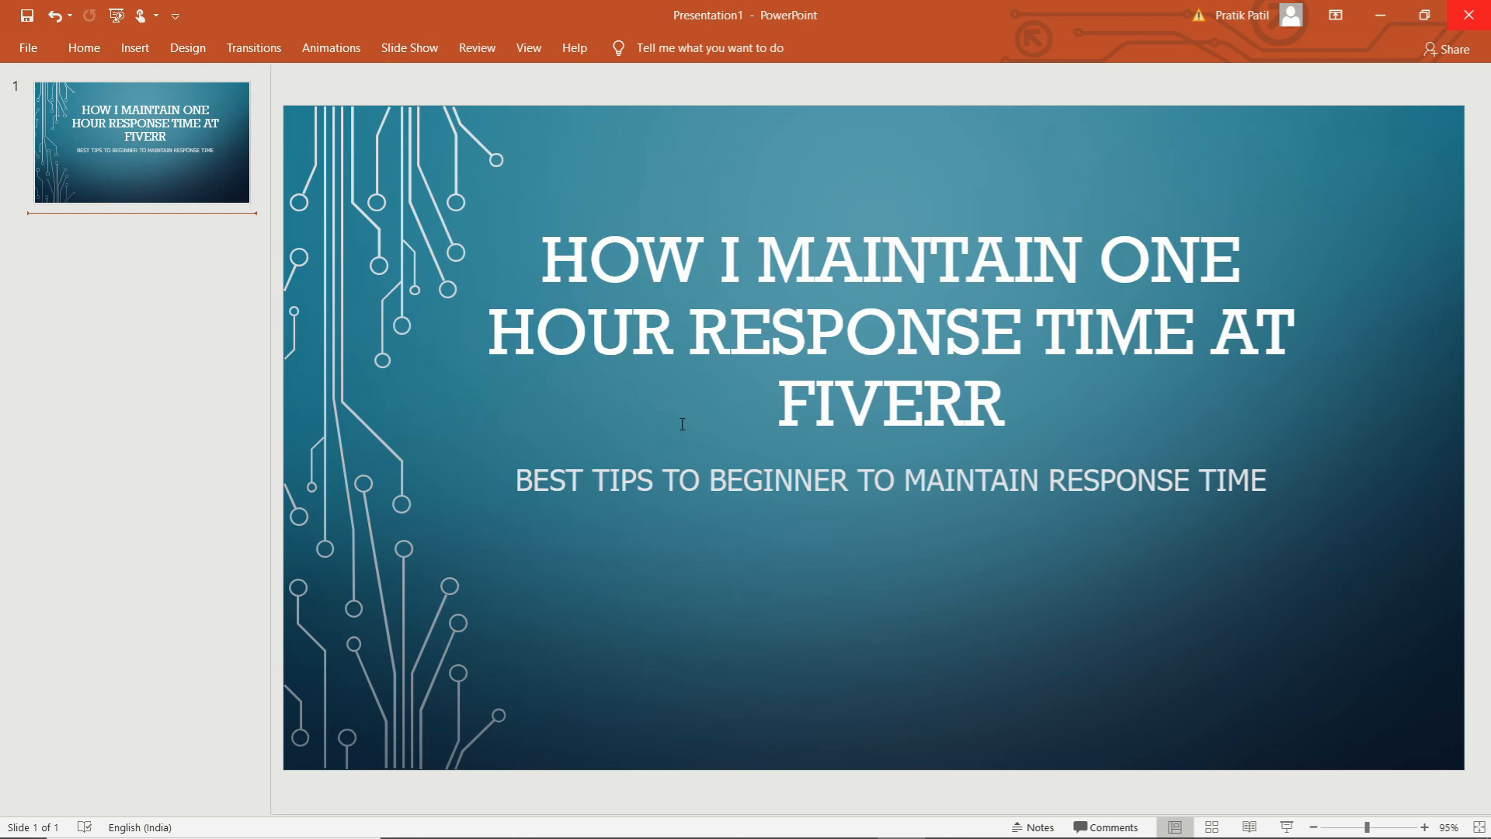
{"action": "mouse_move", "coordinate": [598, 391]}
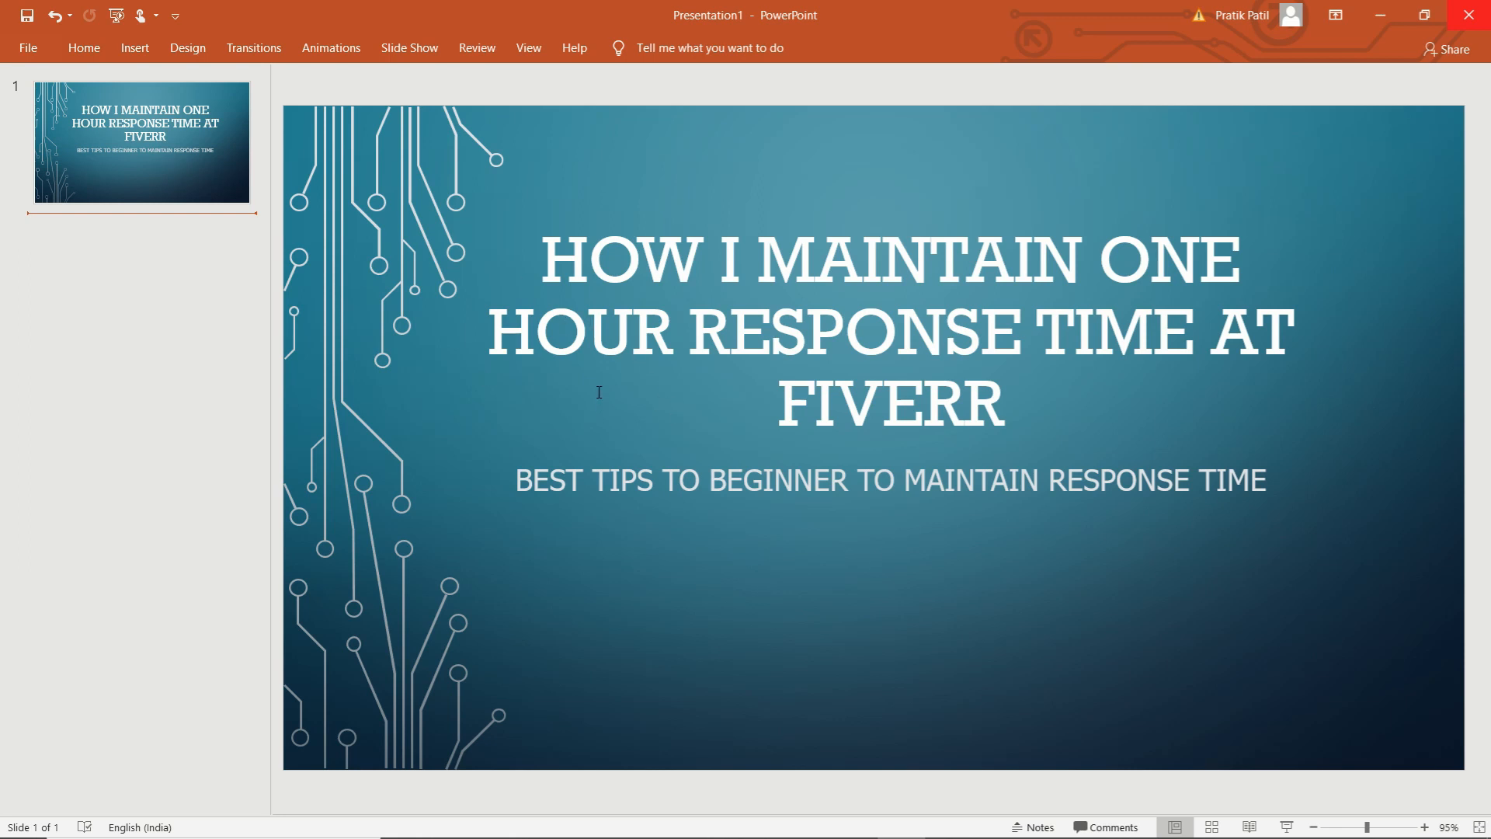
{"action": "mouse_move", "coordinate": [109, 518]}
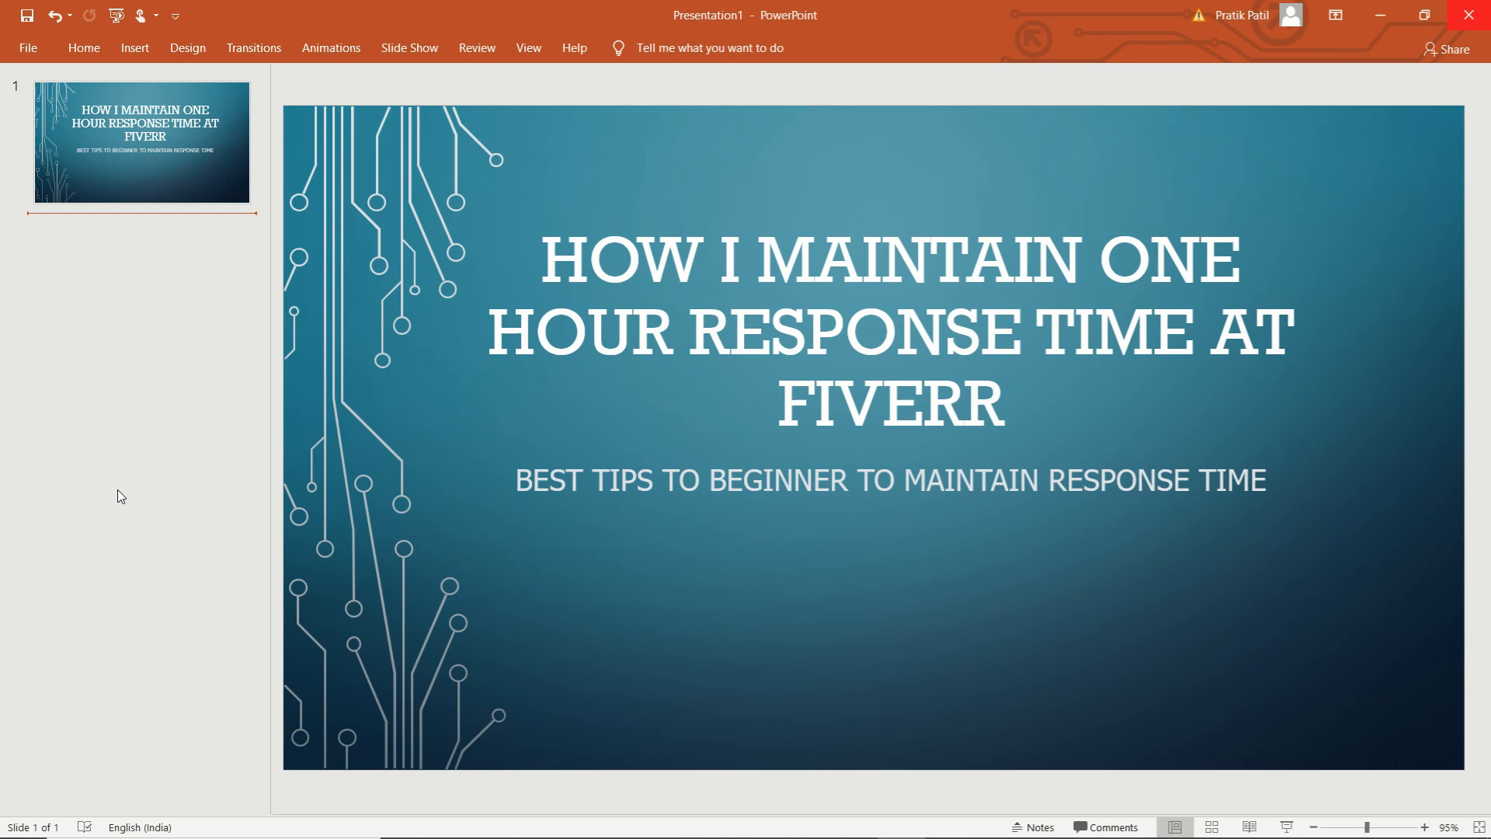
{"action": "mouse_move", "coordinate": [136, 453]}
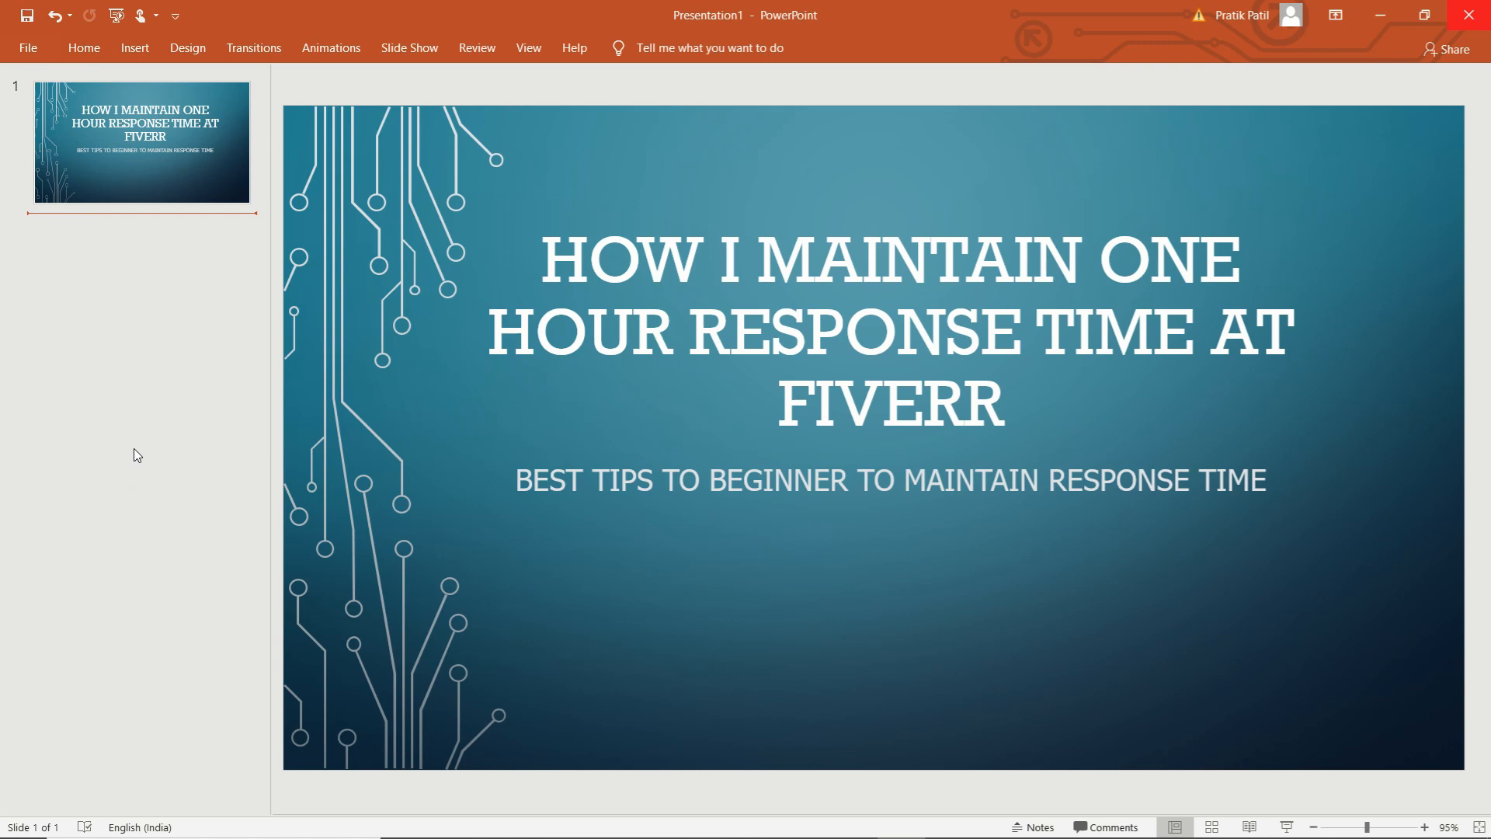
{"action": "mouse_move", "coordinate": [164, 452]}
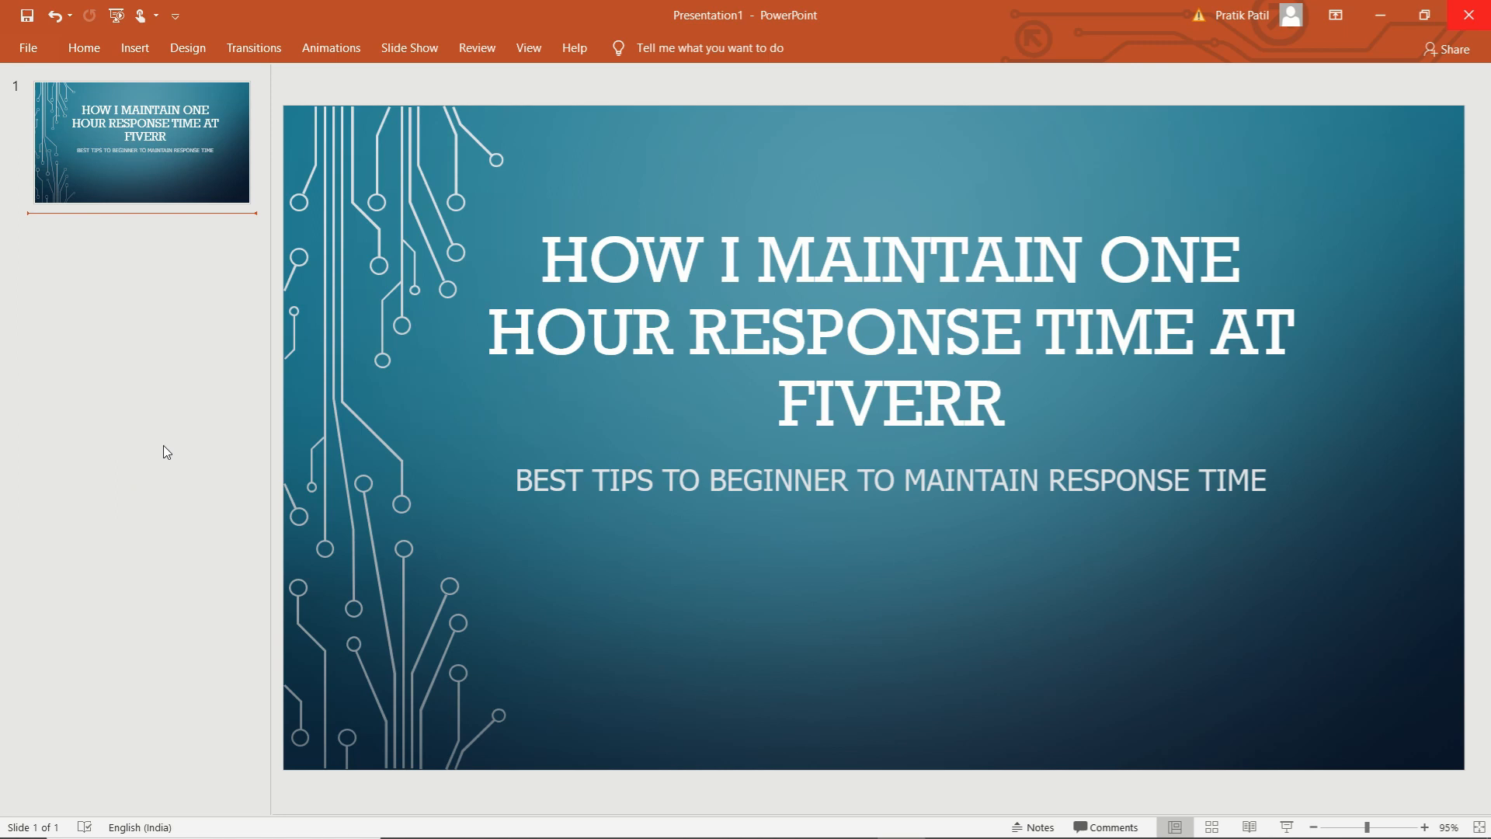
{"action": "mouse_move", "coordinate": [263, 541]}
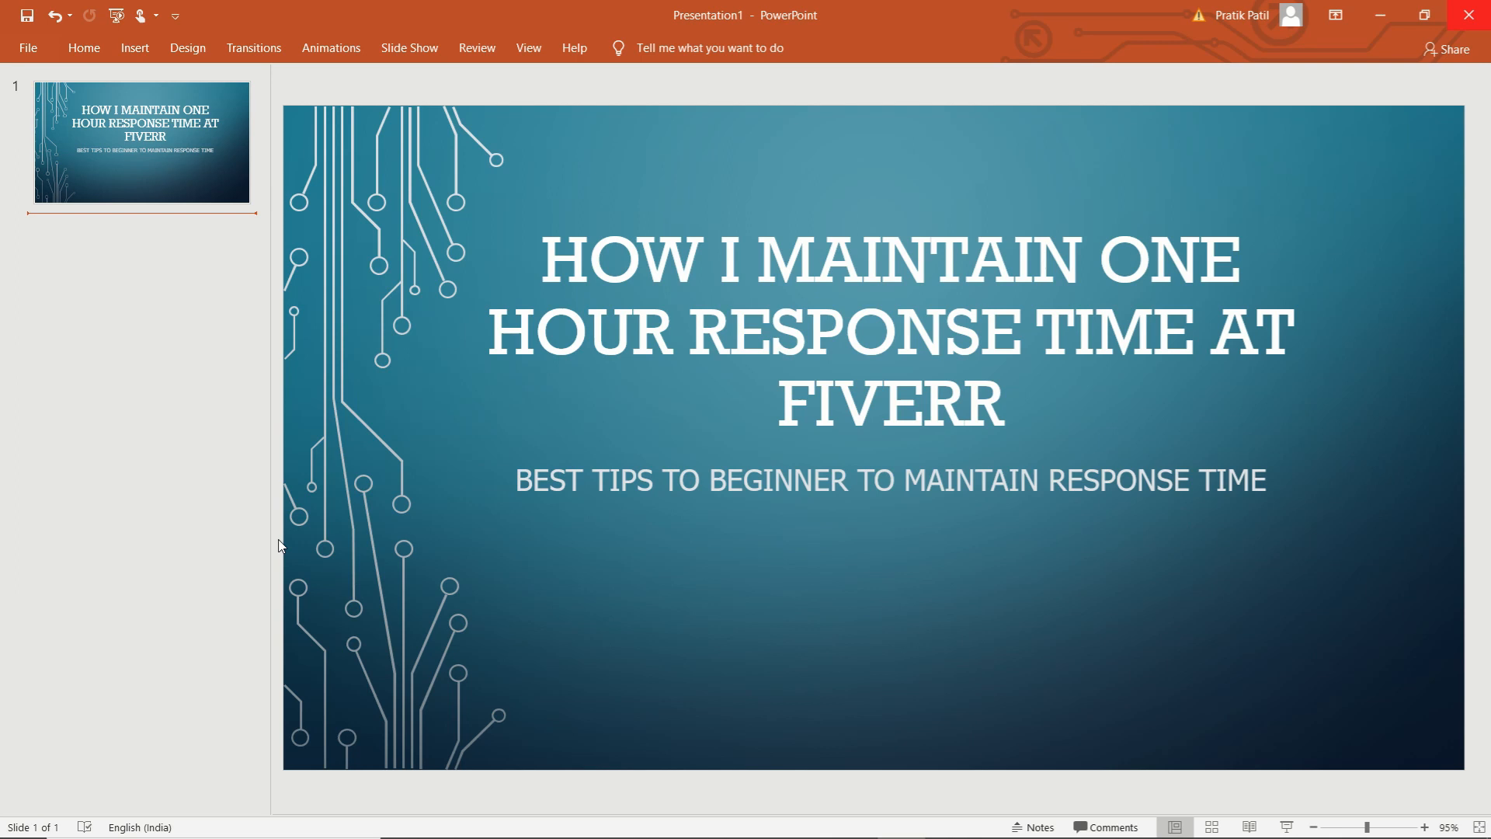
{"action": "mouse_move", "coordinate": [652, 706]}
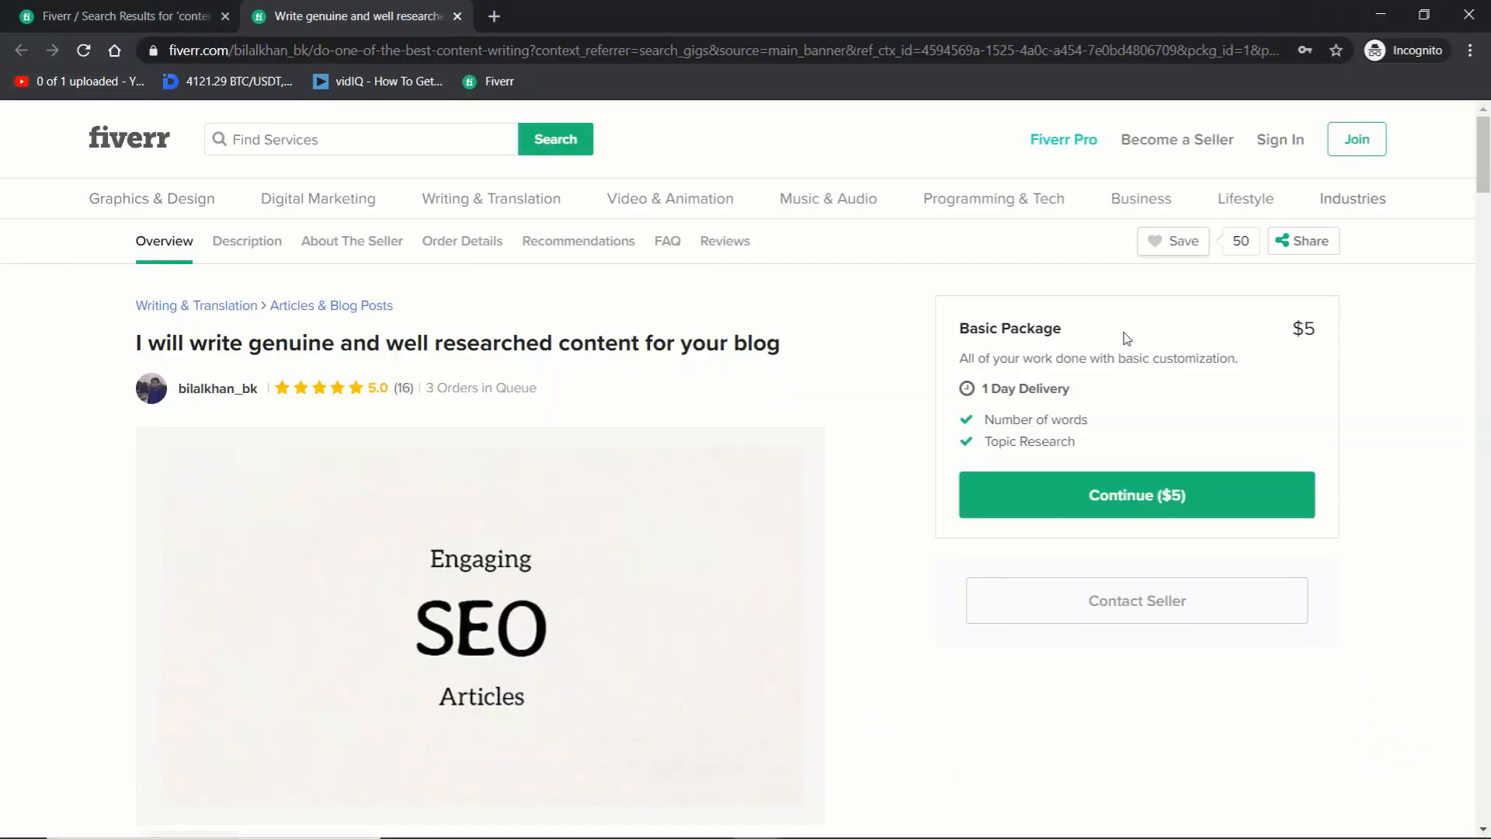
Step: Scroll the Fiverr gig page to About The Seller and open the seller's profile
{"action": "scroll", "scroll_direction": "down", "scroll_amount": 3}
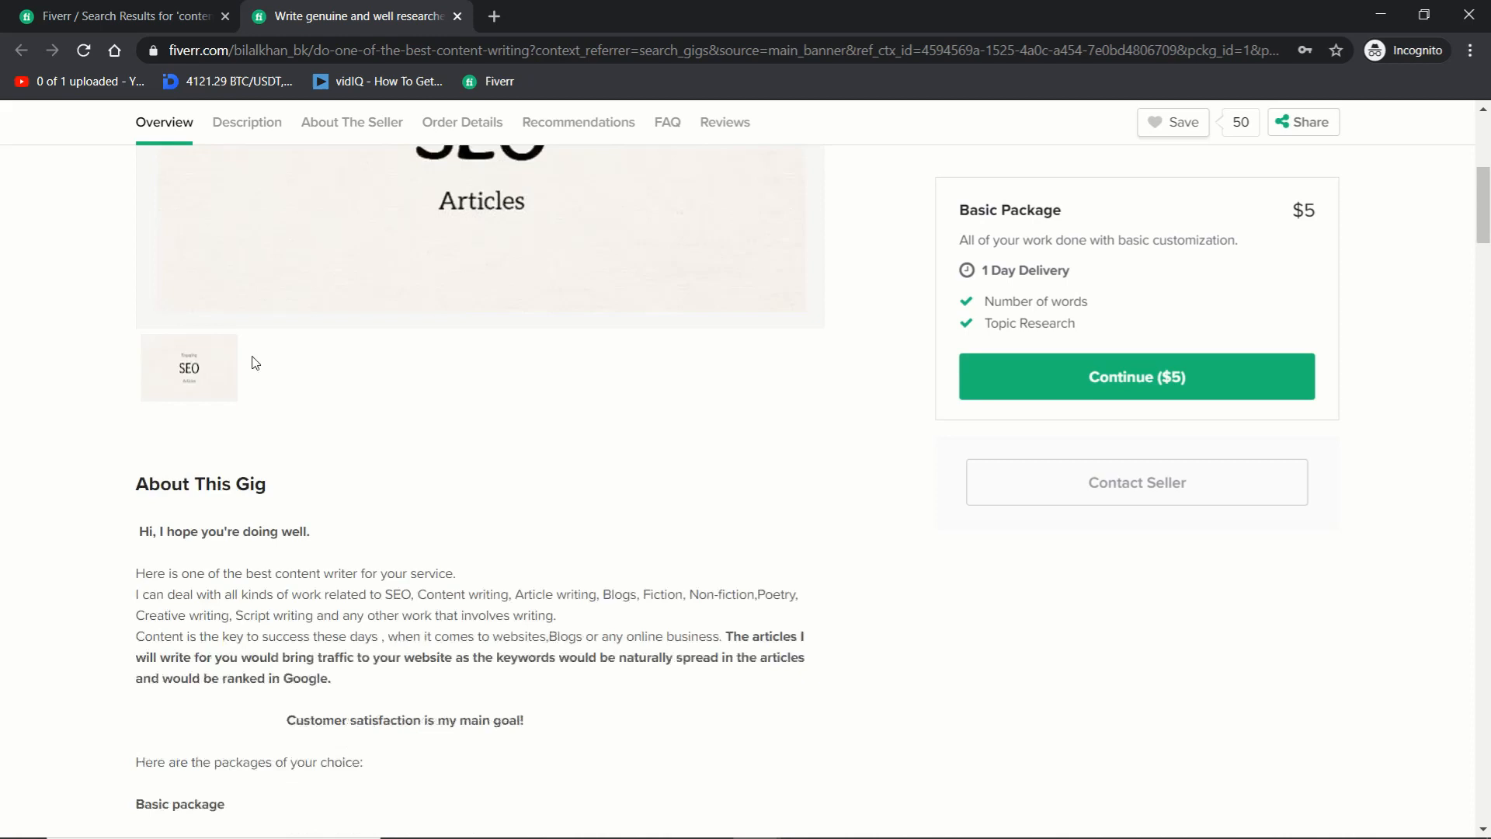
{"action": "left_click", "coordinate": [246, 122]}
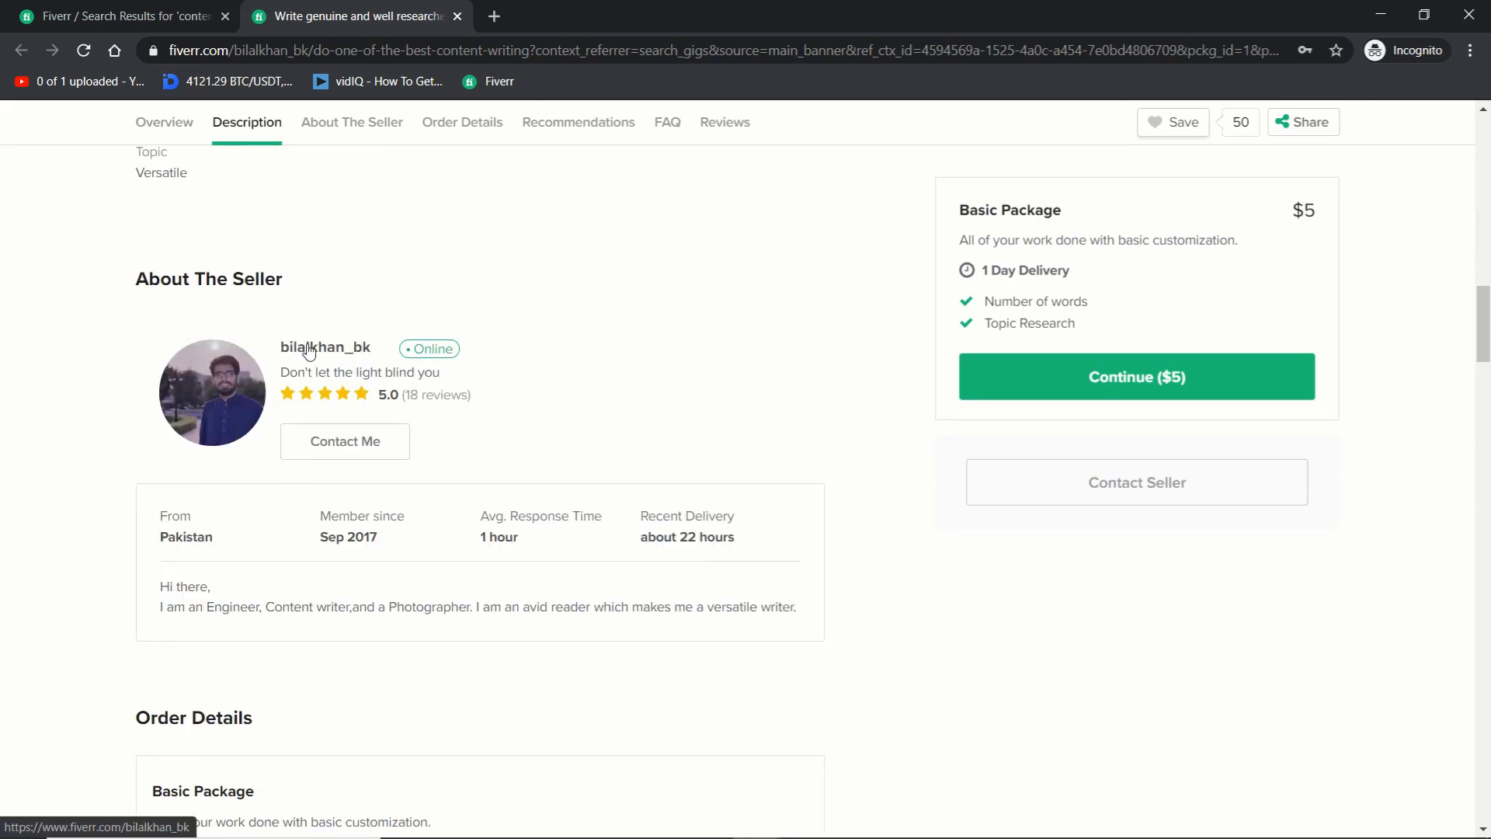
{"action": "left_click", "coordinate": [326, 346]}
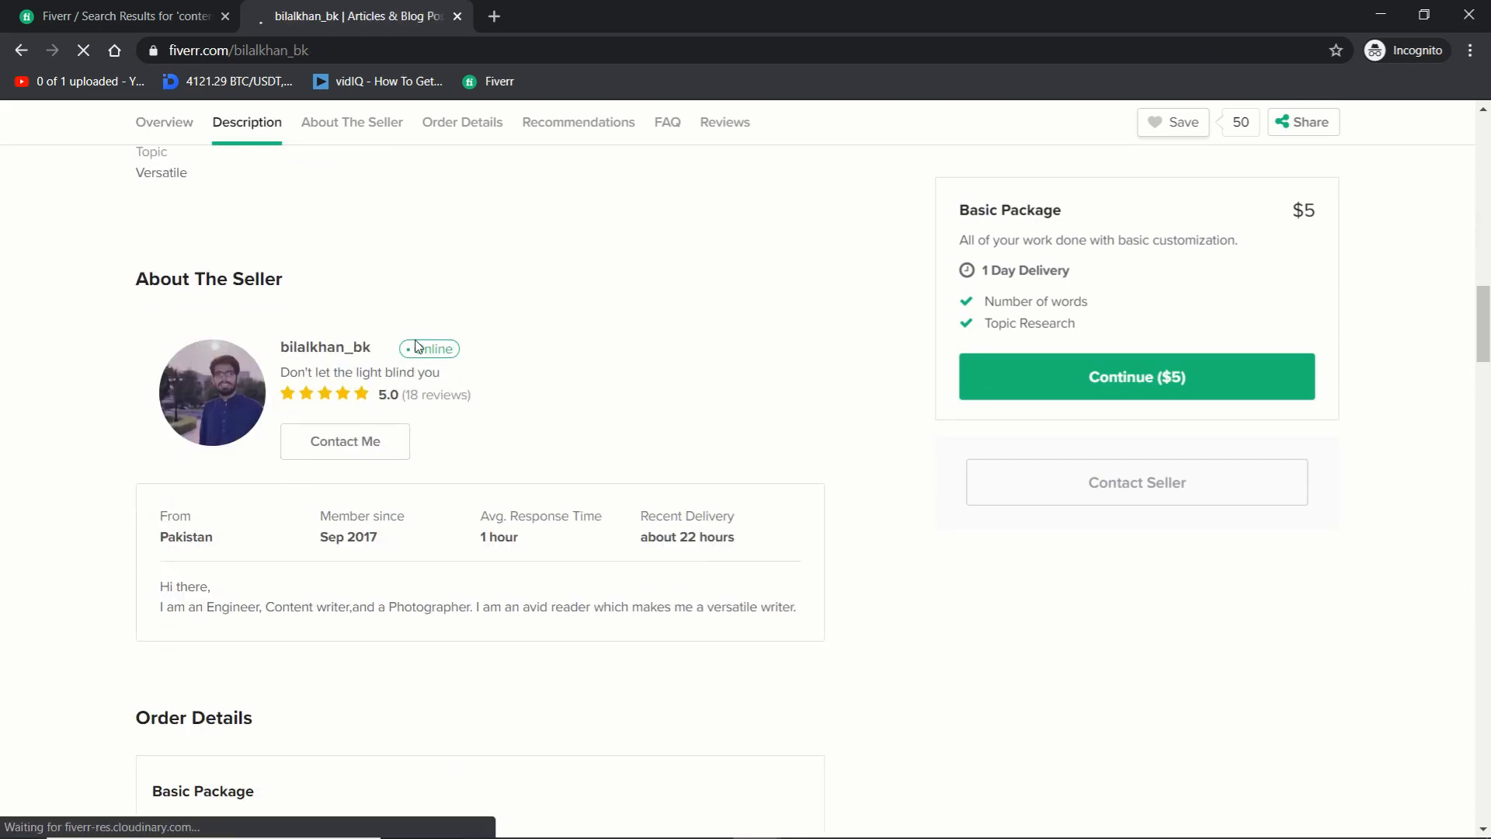
Step: Scroll through bilalkhan_bk's profile gigs and reviews, noting the 1-hour response time
{"action": "scroll", "scroll_direction": "down", "scroll_amount": 3}
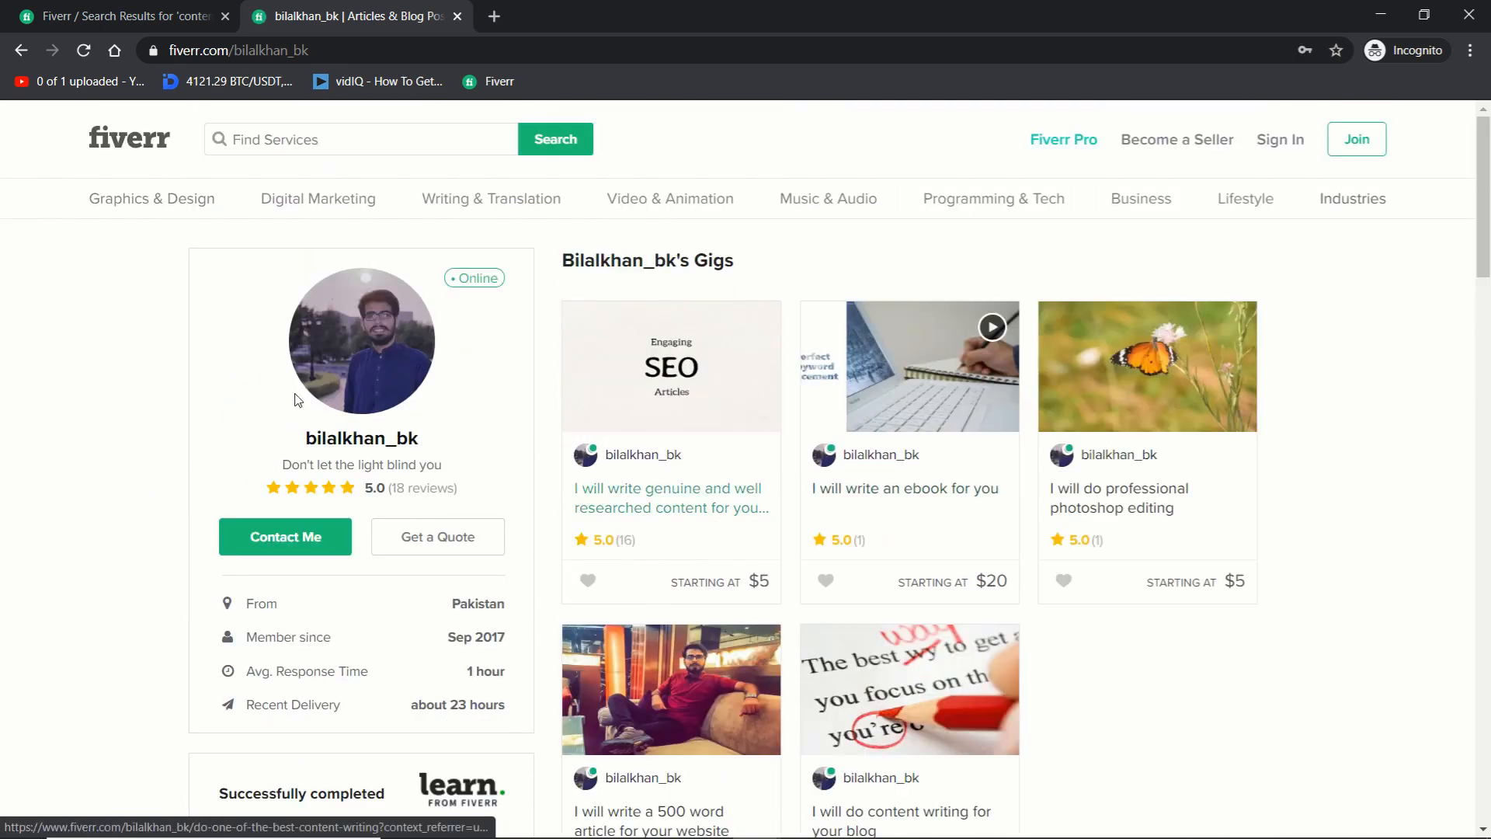
{"action": "scroll", "scroll_direction": "down", "scroll_amount": 3}
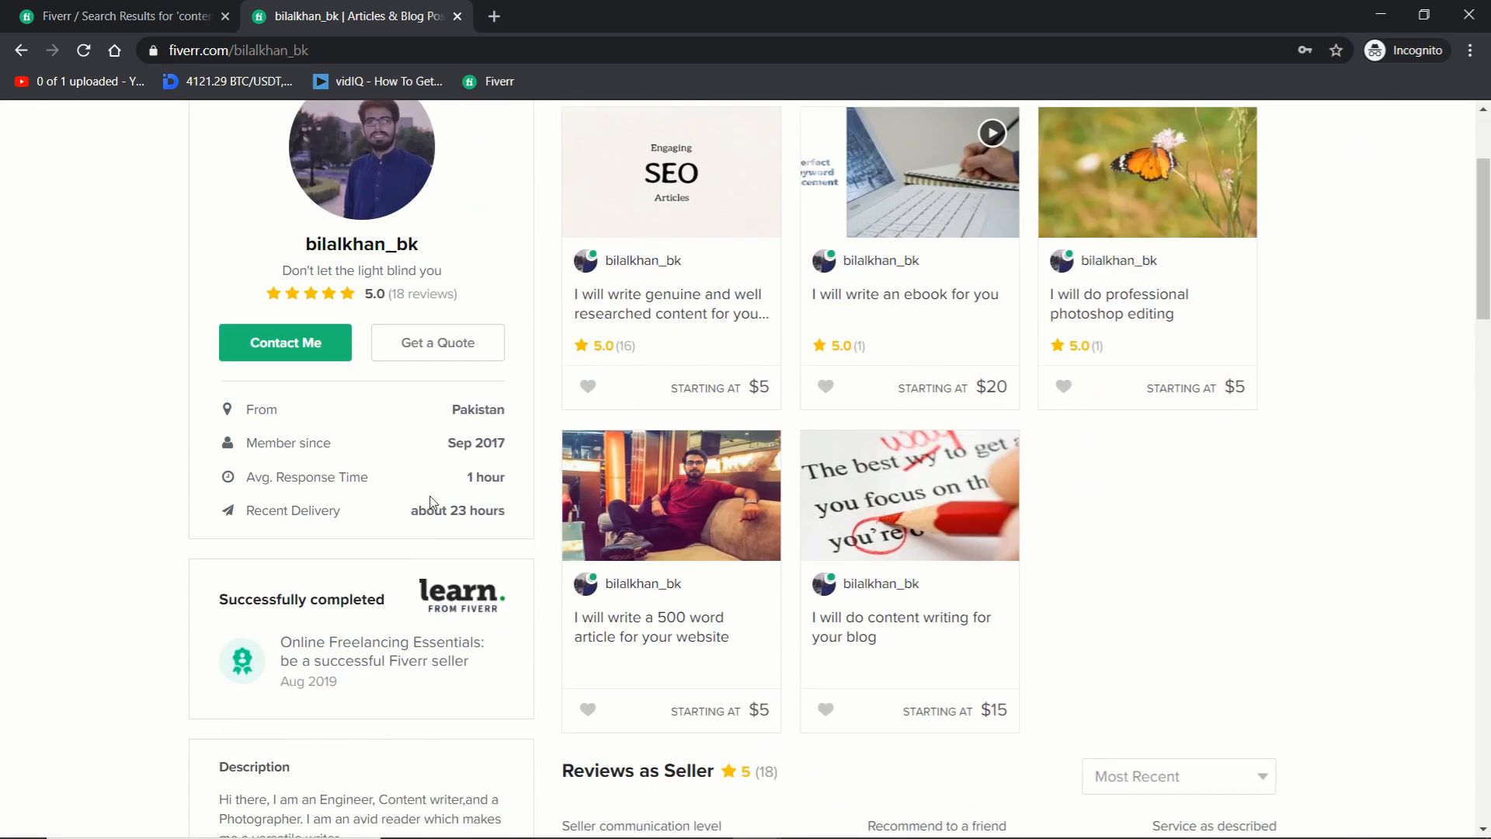
{"action": "mouse_move", "coordinate": [462, 487]}
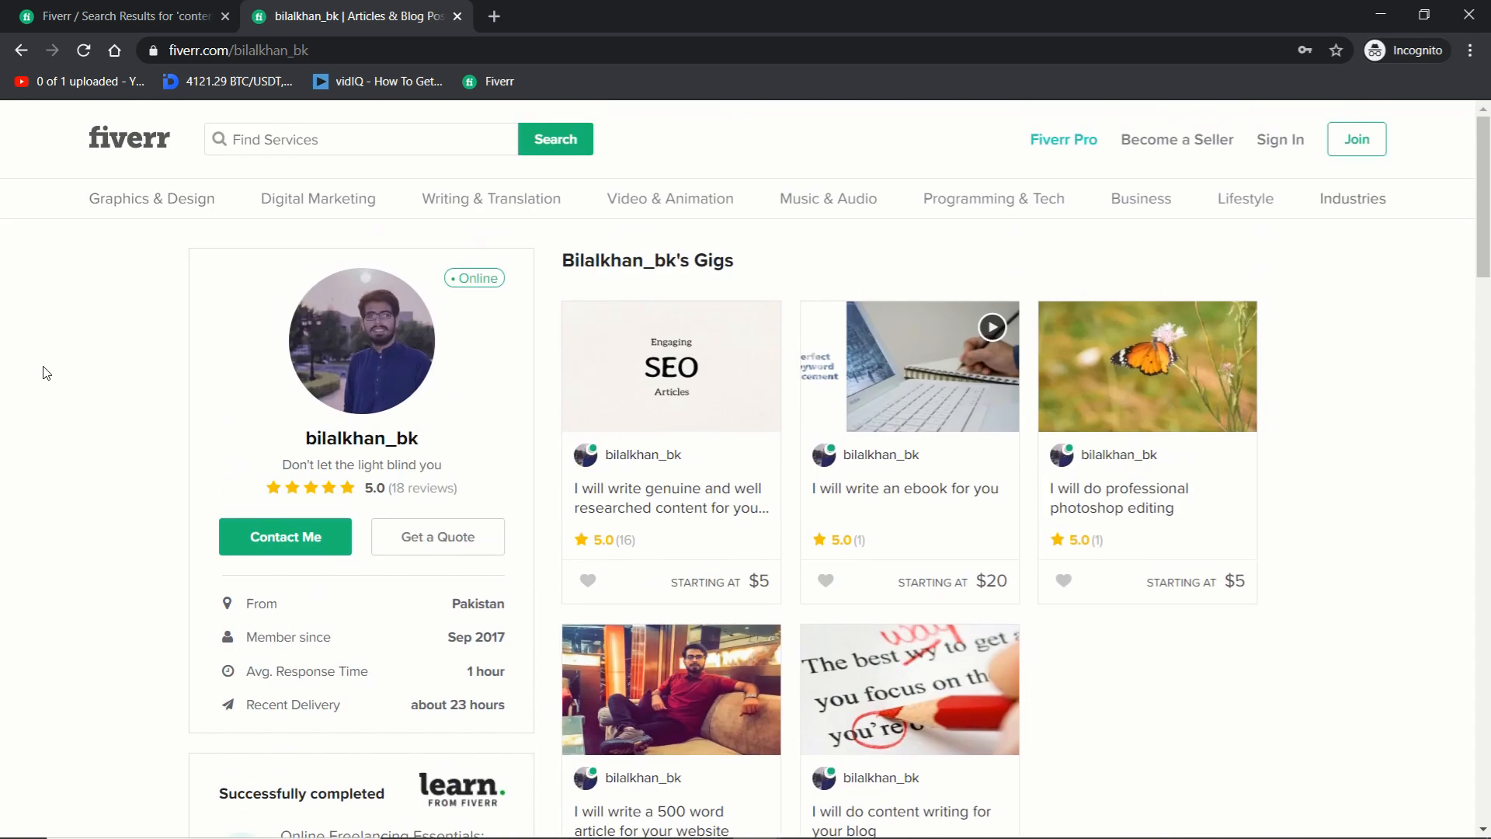
{"action": "mouse_move", "coordinate": [210, 365]}
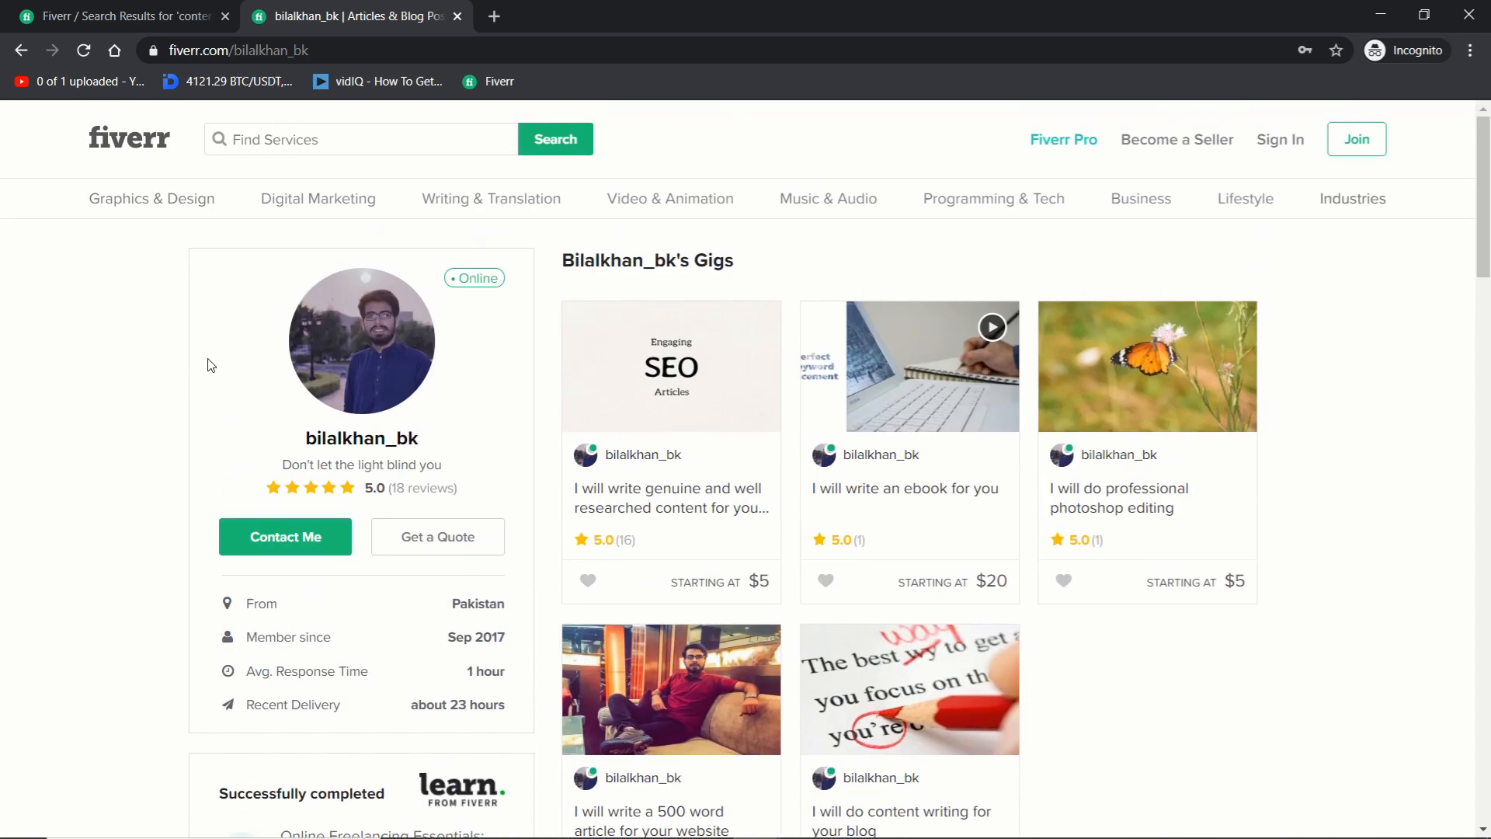
{"action": "scroll", "scroll_direction": "down", "scroll_amount": 3}
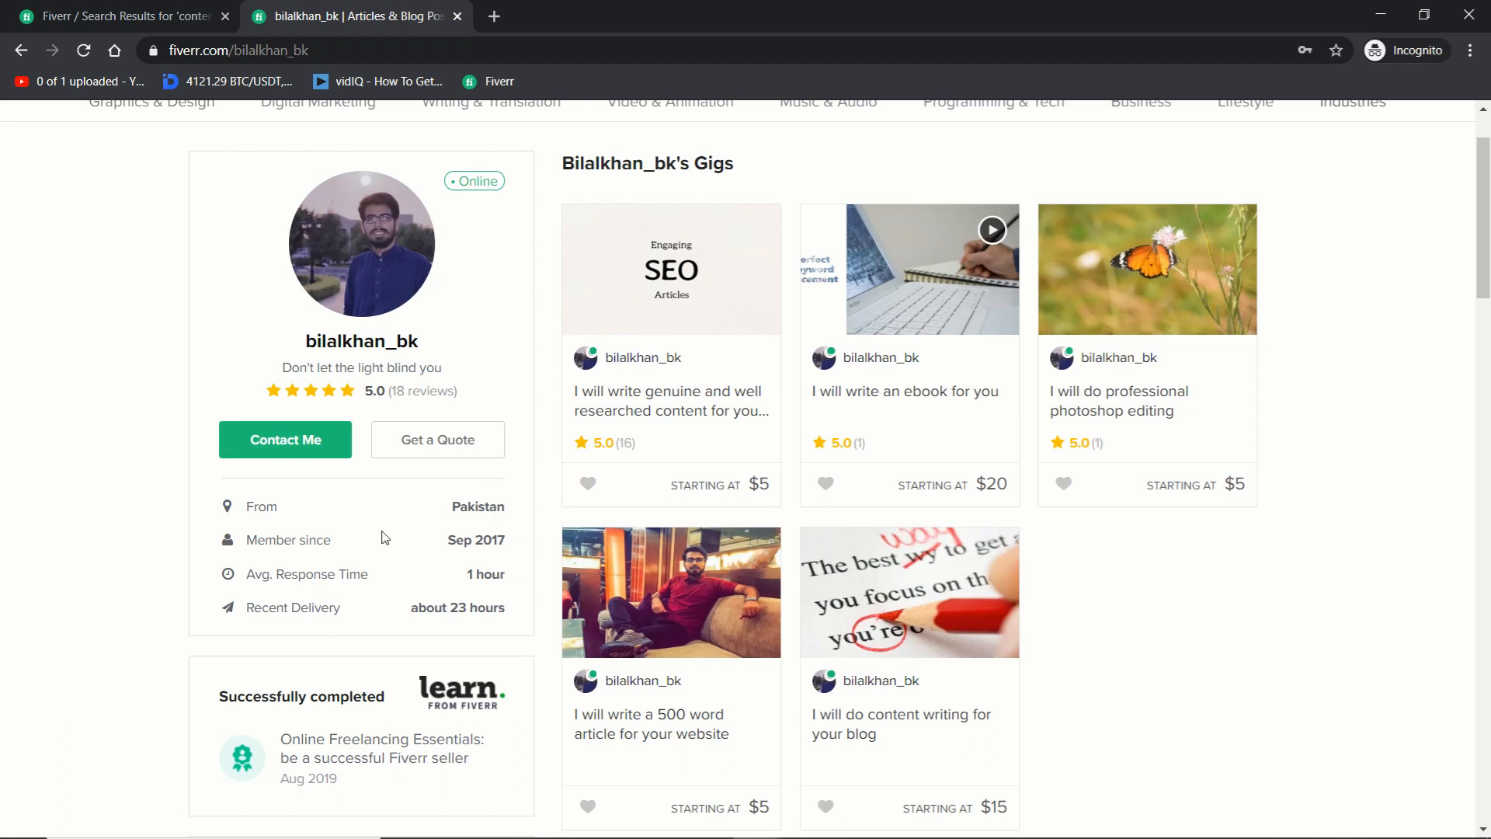
{"action": "scroll", "scroll_direction": "down", "scroll_amount": 3}
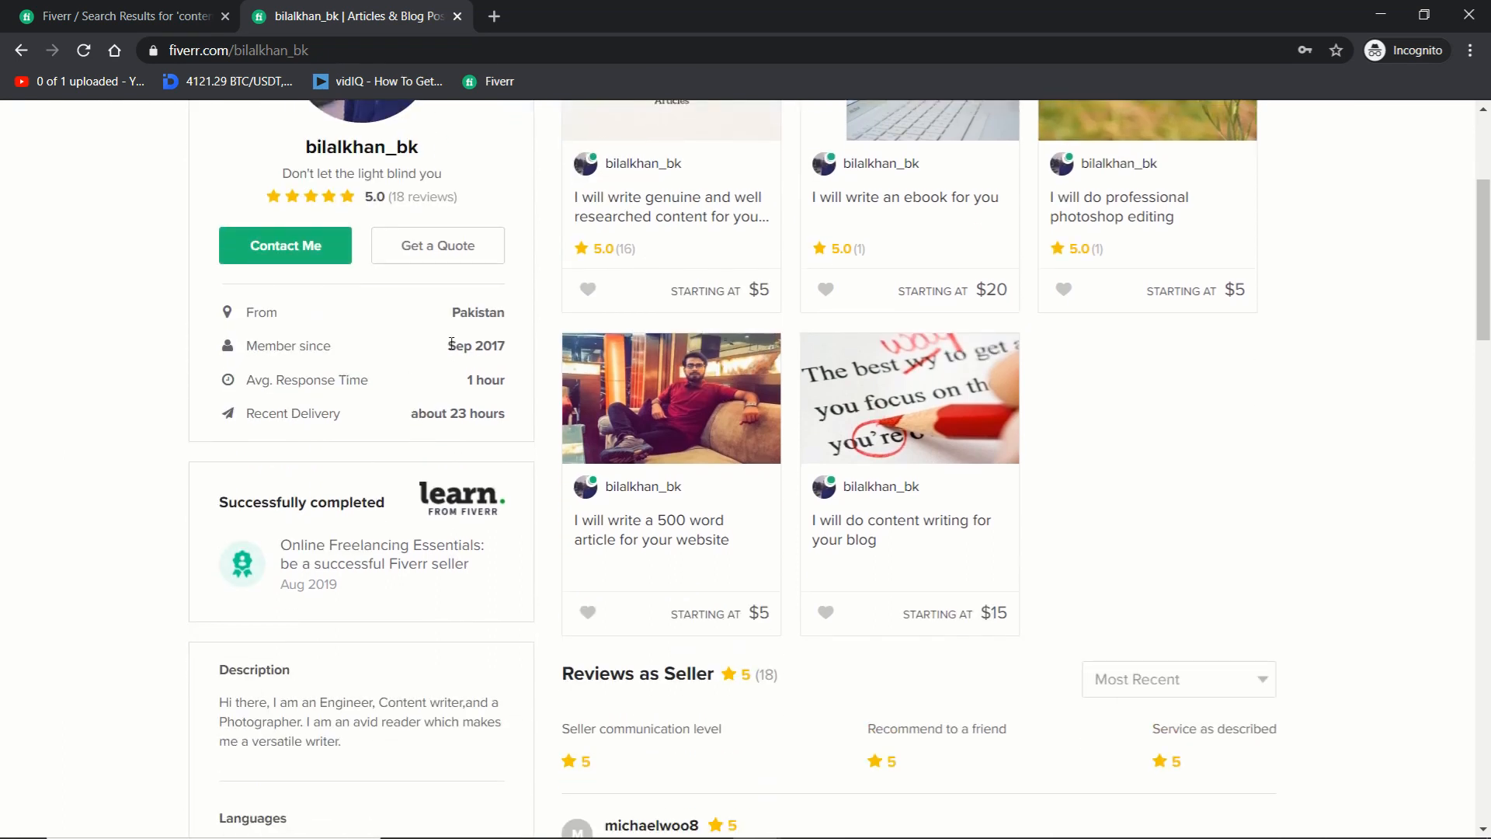
{"action": "mouse_move", "coordinate": [136, 333]}
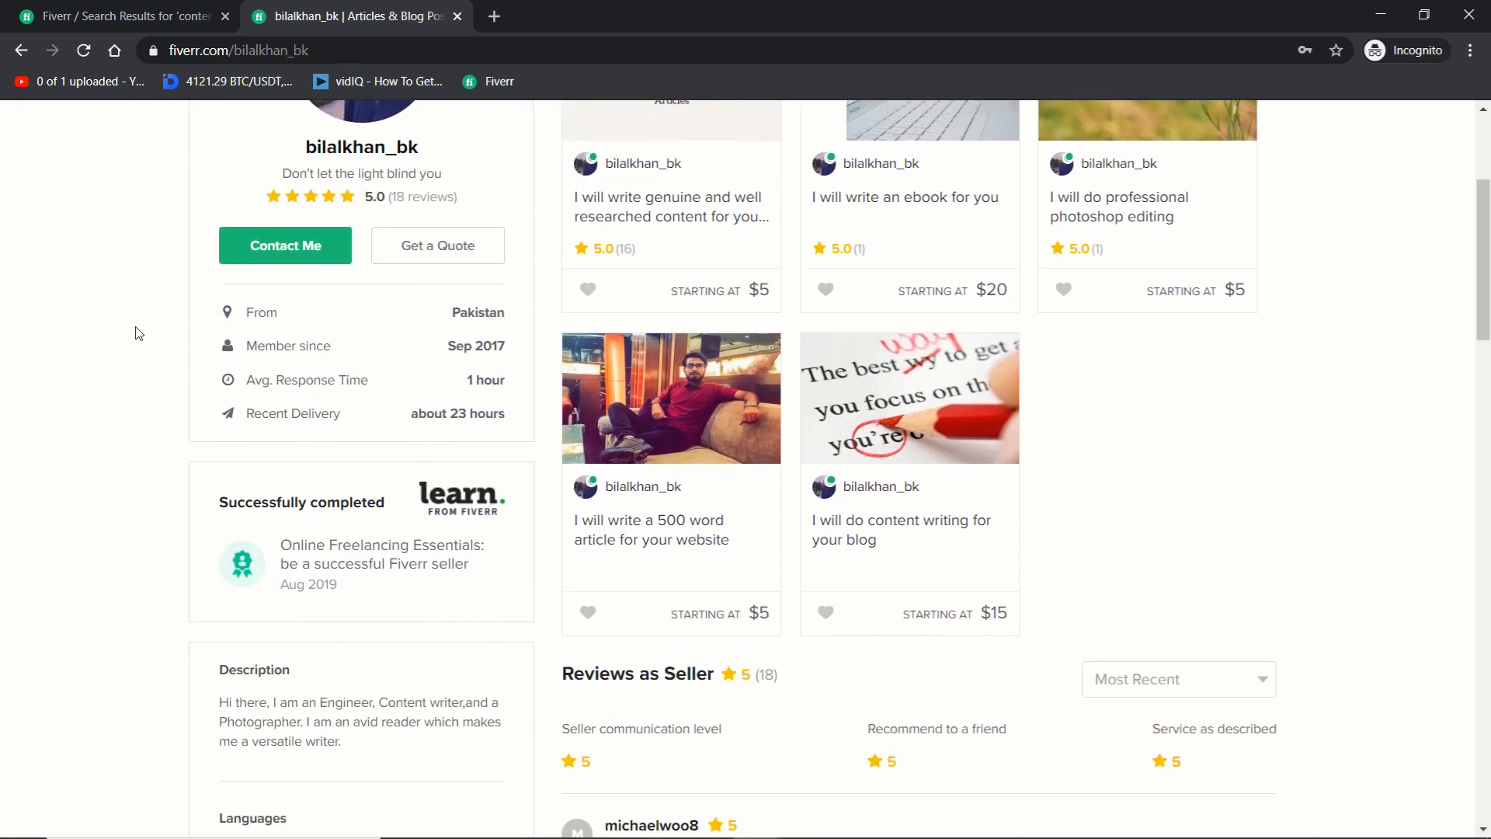
{"action": "scroll", "scroll_direction": "up", "scroll_amount": 3}
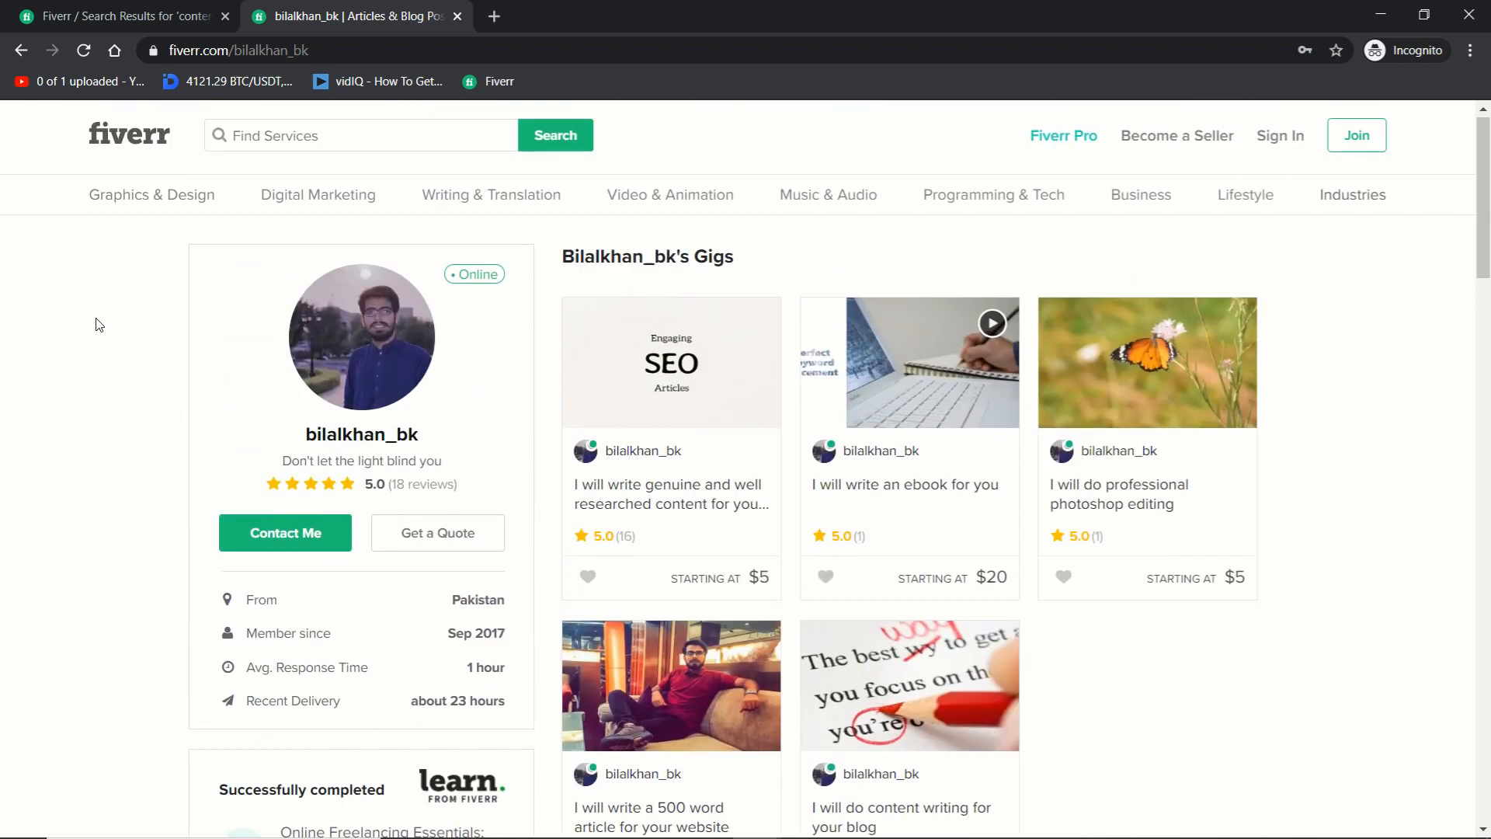
{"action": "scroll", "scroll_direction": "down", "scroll_amount": 3}
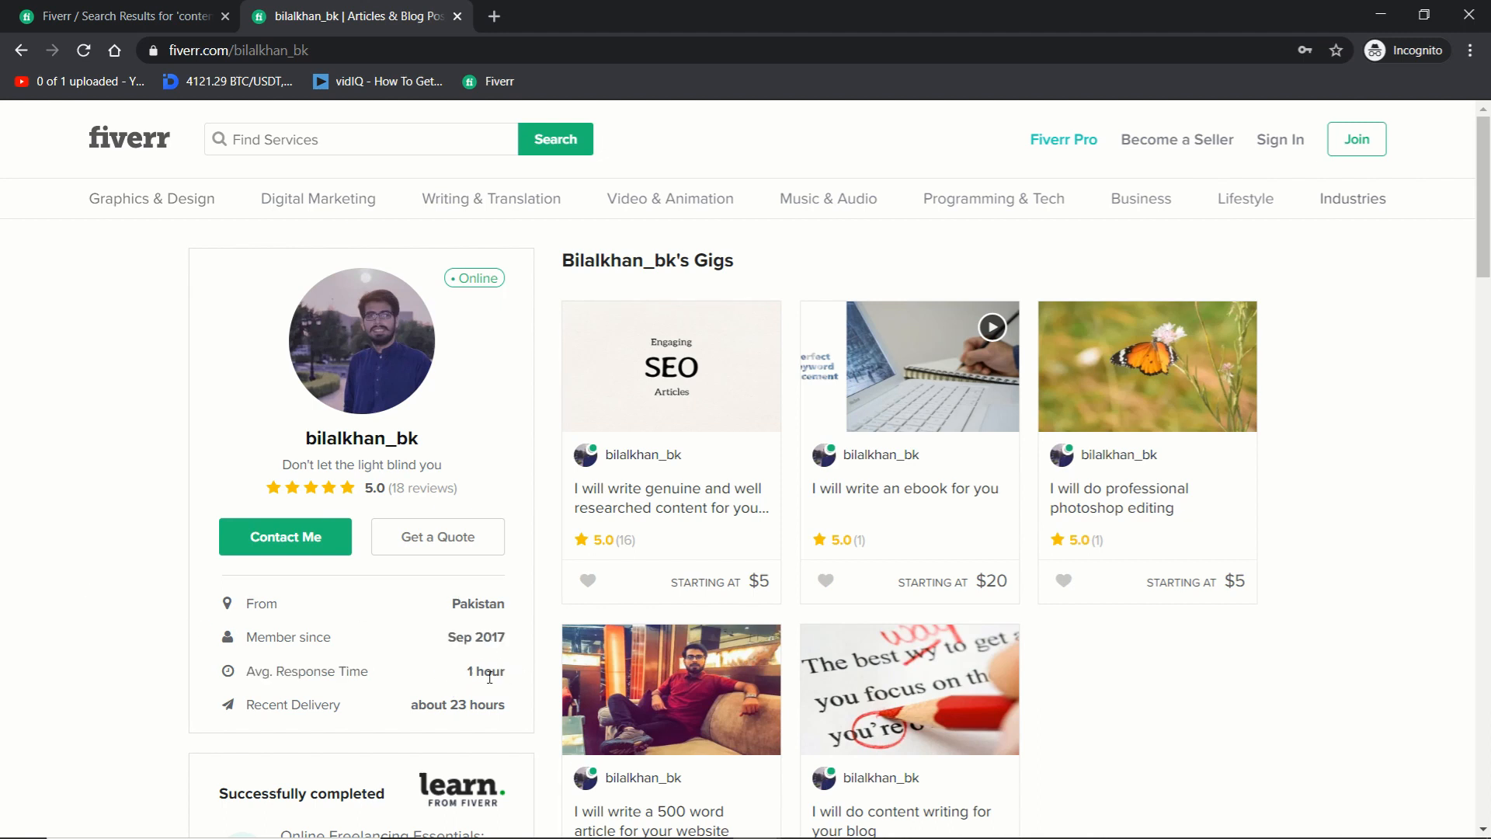
{"action": "mouse_move", "coordinate": [513, 675]}
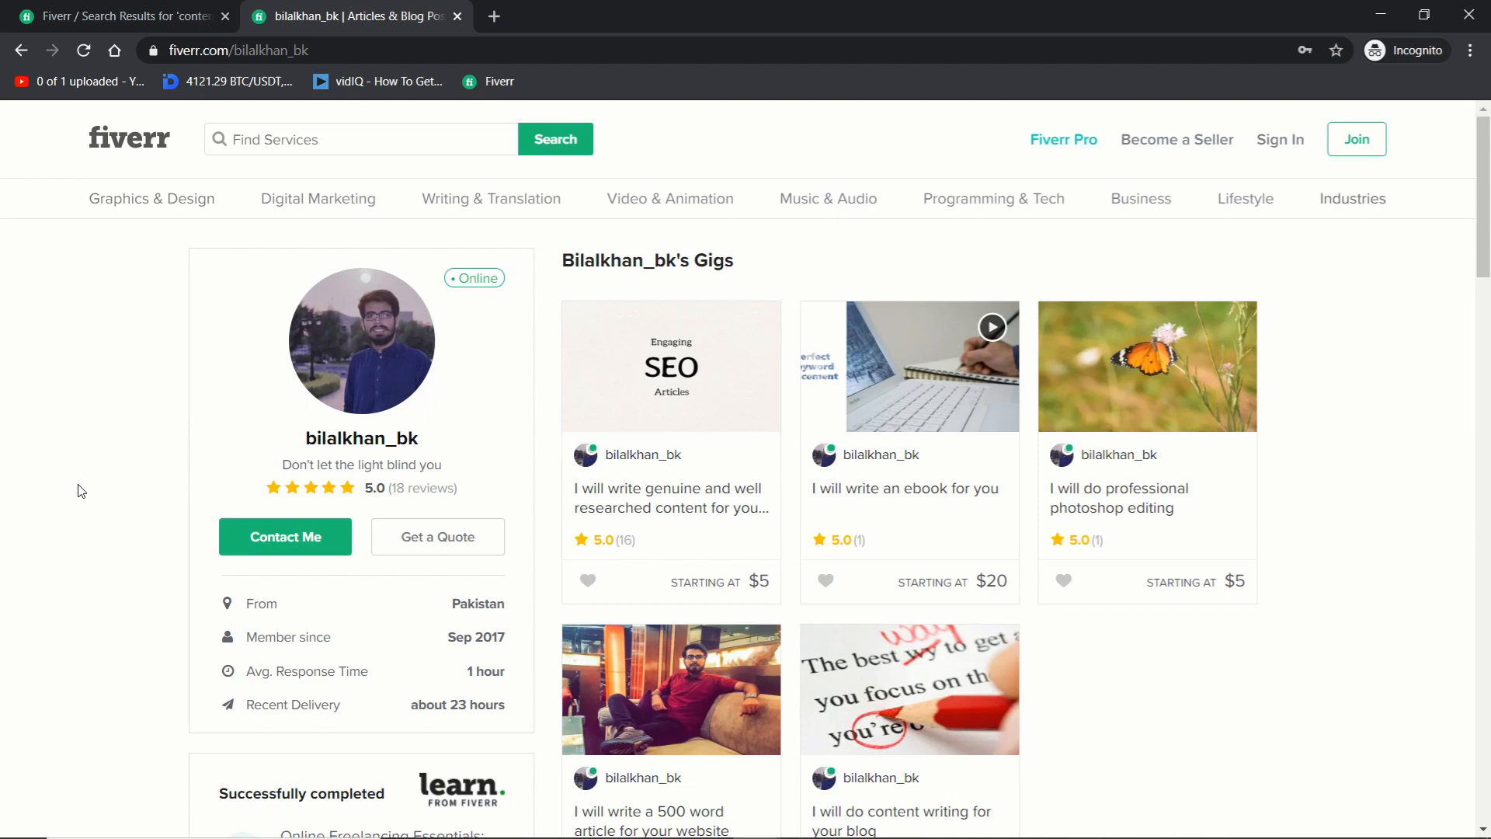
{"action": "mouse_move", "coordinate": [376, 364]}
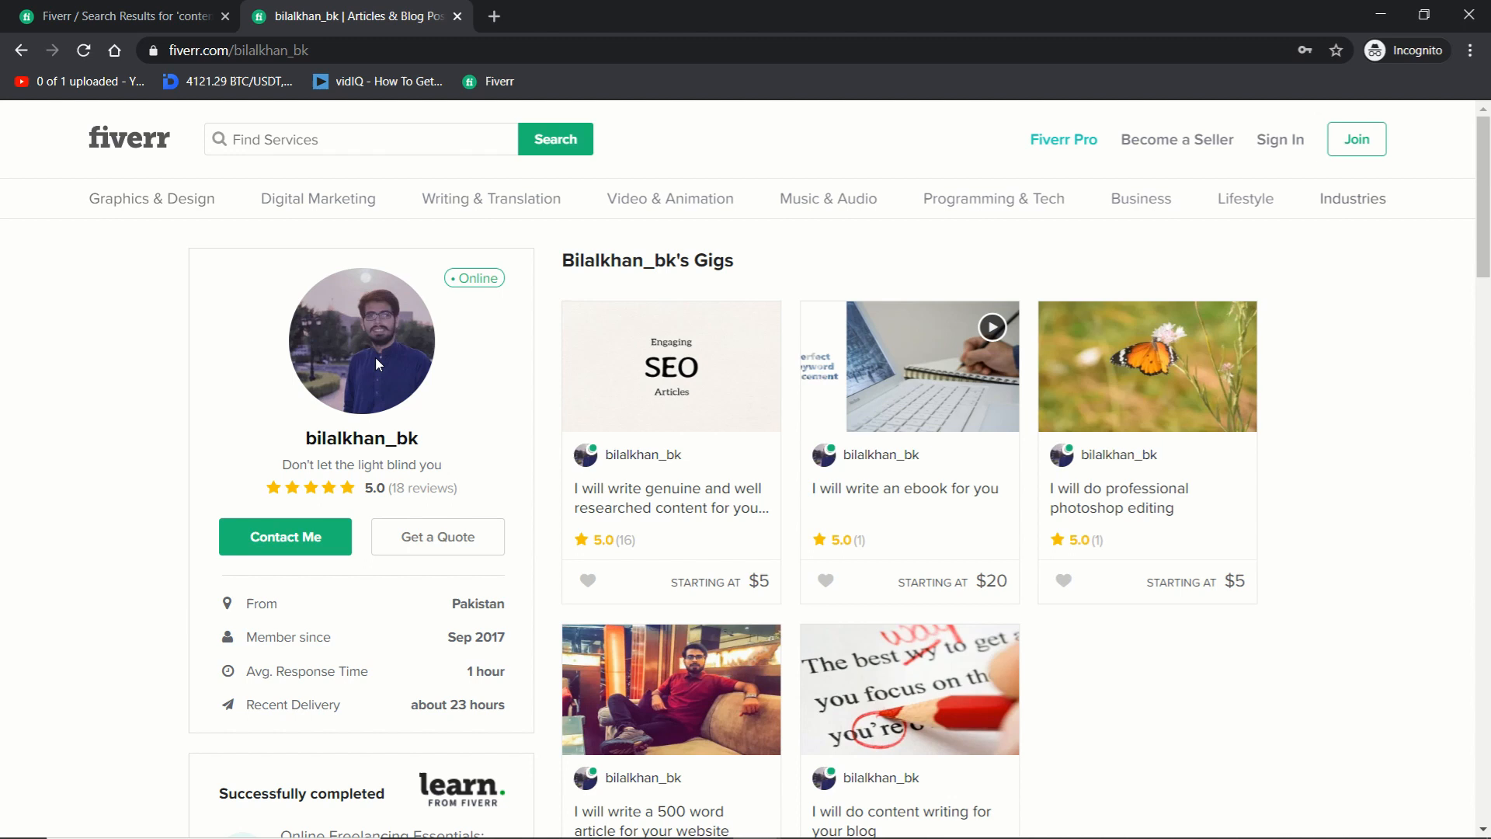
{"action": "mouse_move", "coordinate": [544, 678]}
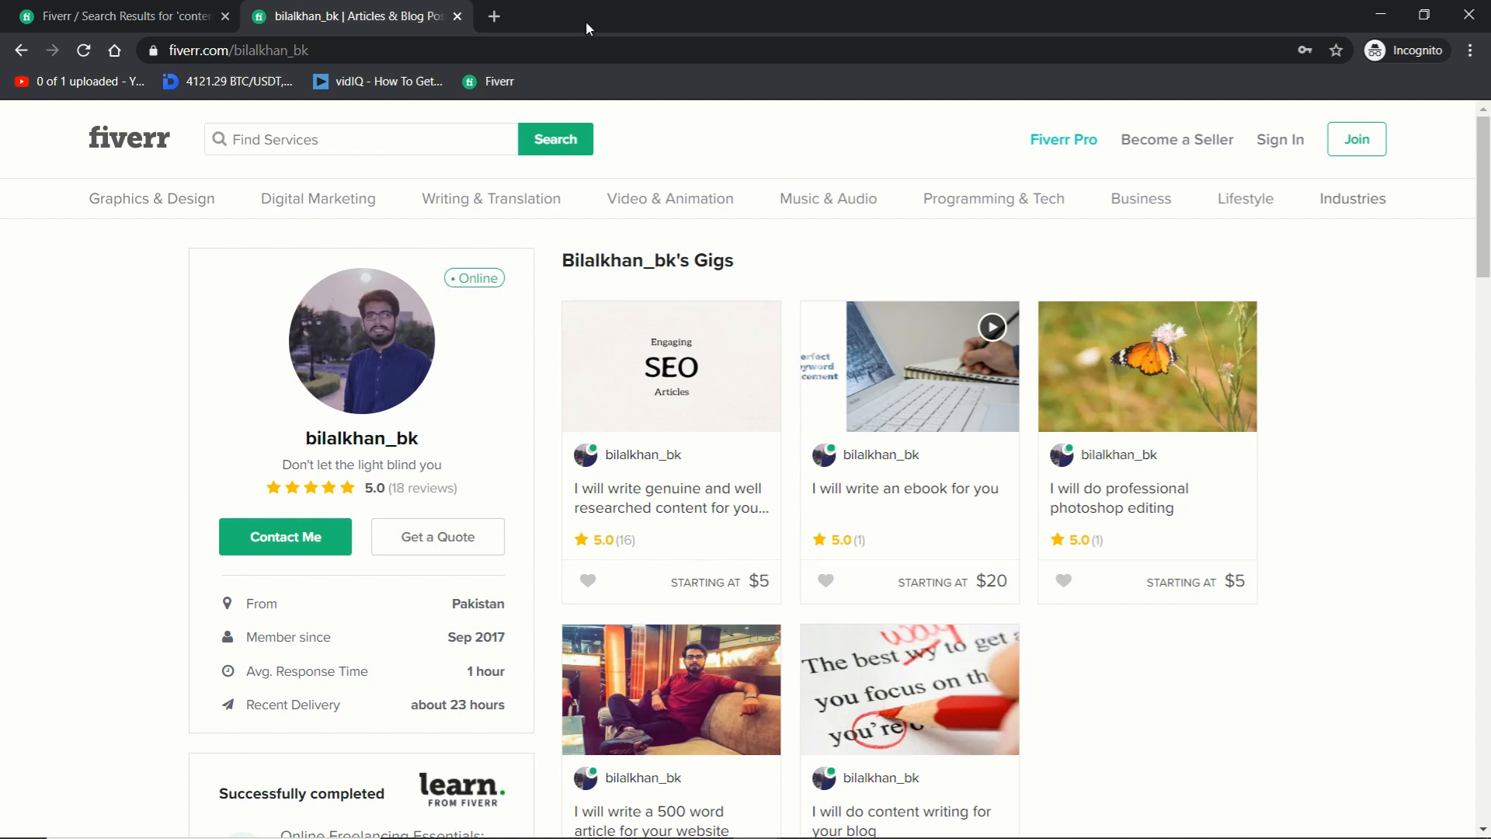
Step: Bring the PowerPoint title slide on one-hour Fiverr response time back to the front
{"action": "left_click", "coordinate": [898, 819]}
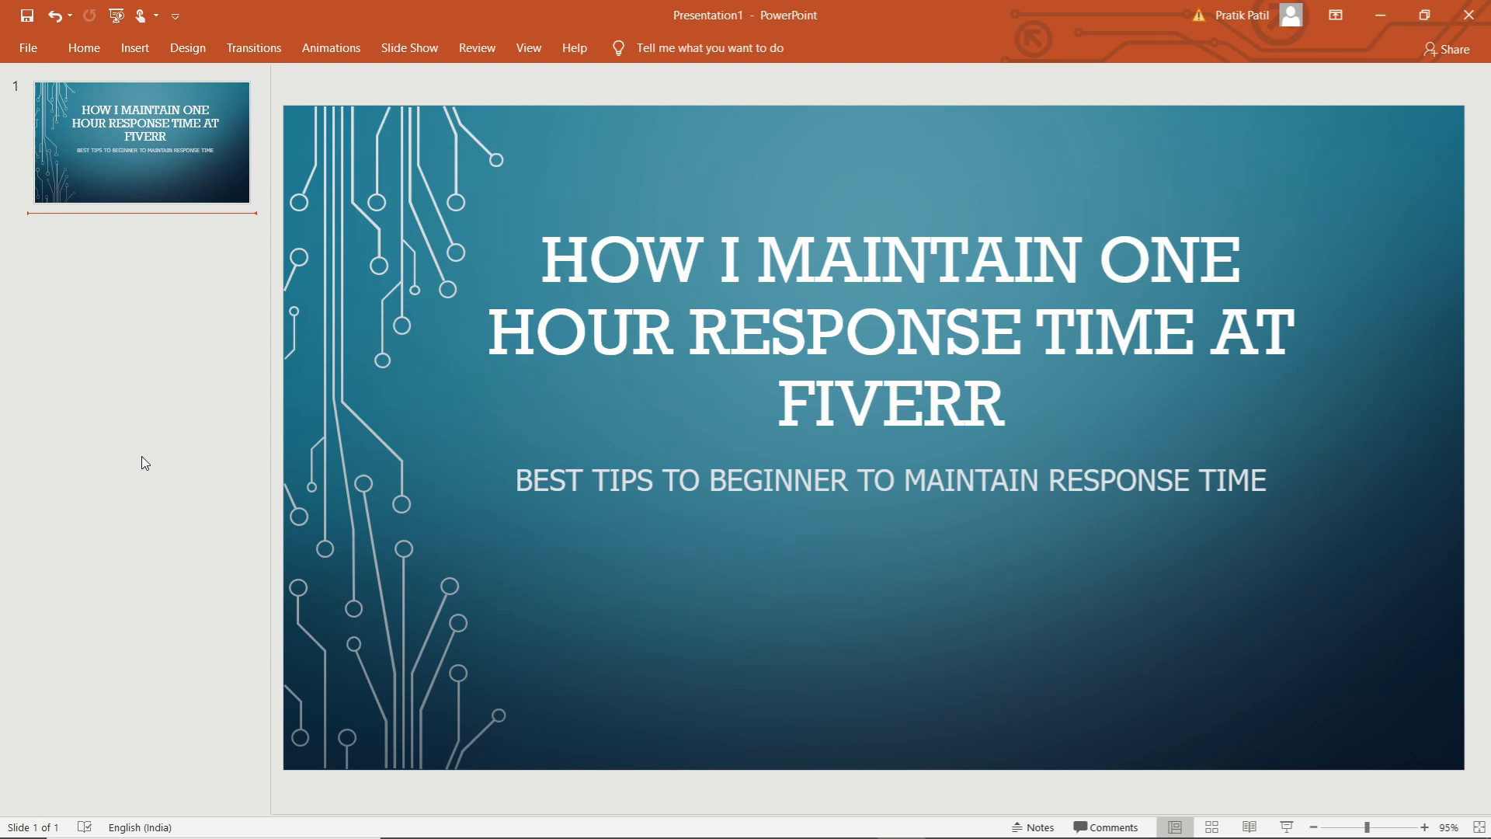
{"action": "mouse_move", "coordinate": [140, 416]}
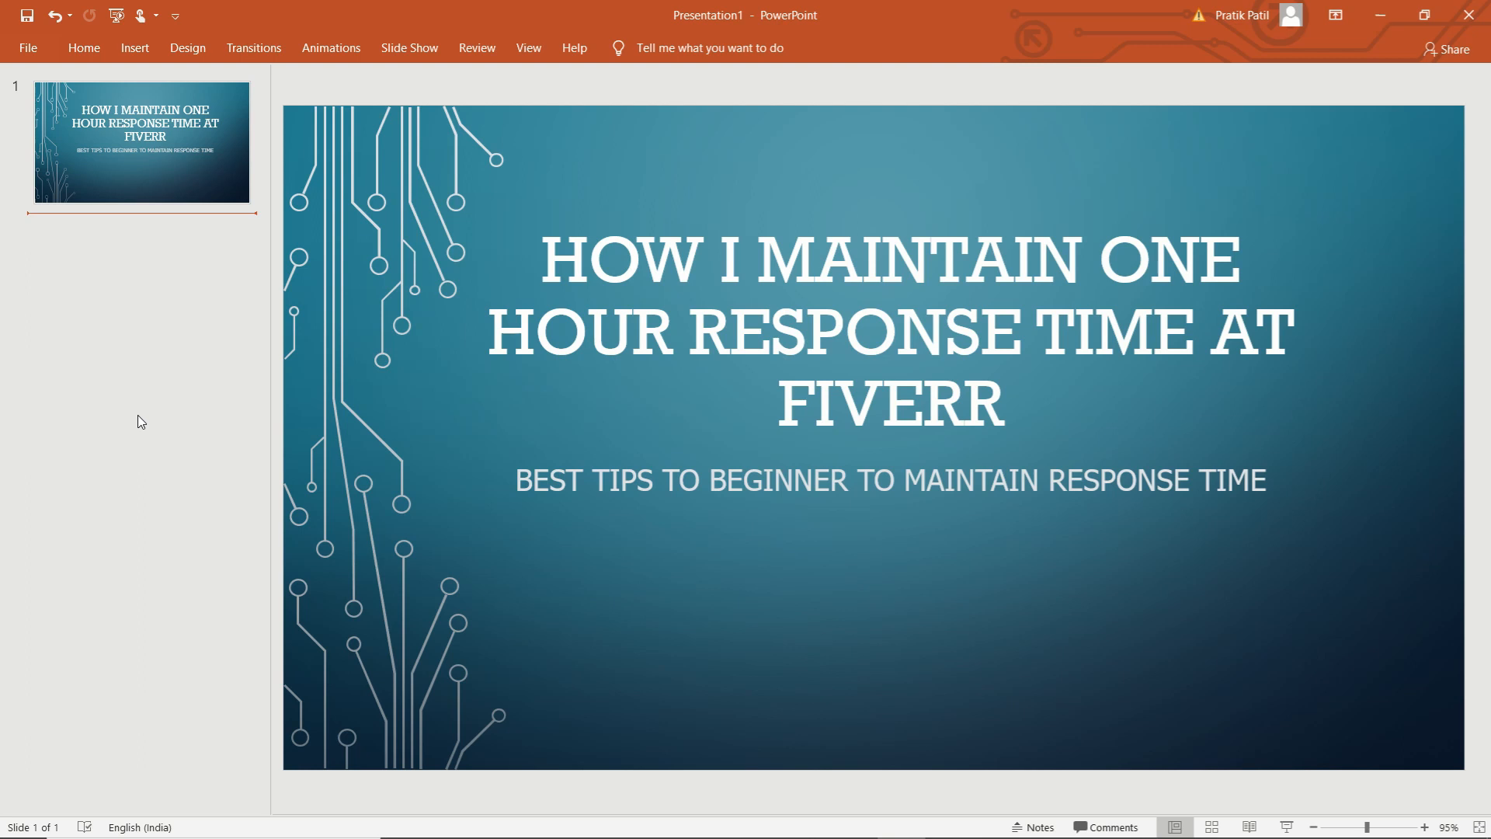
{"action": "mouse_move", "coordinate": [154, 411]}
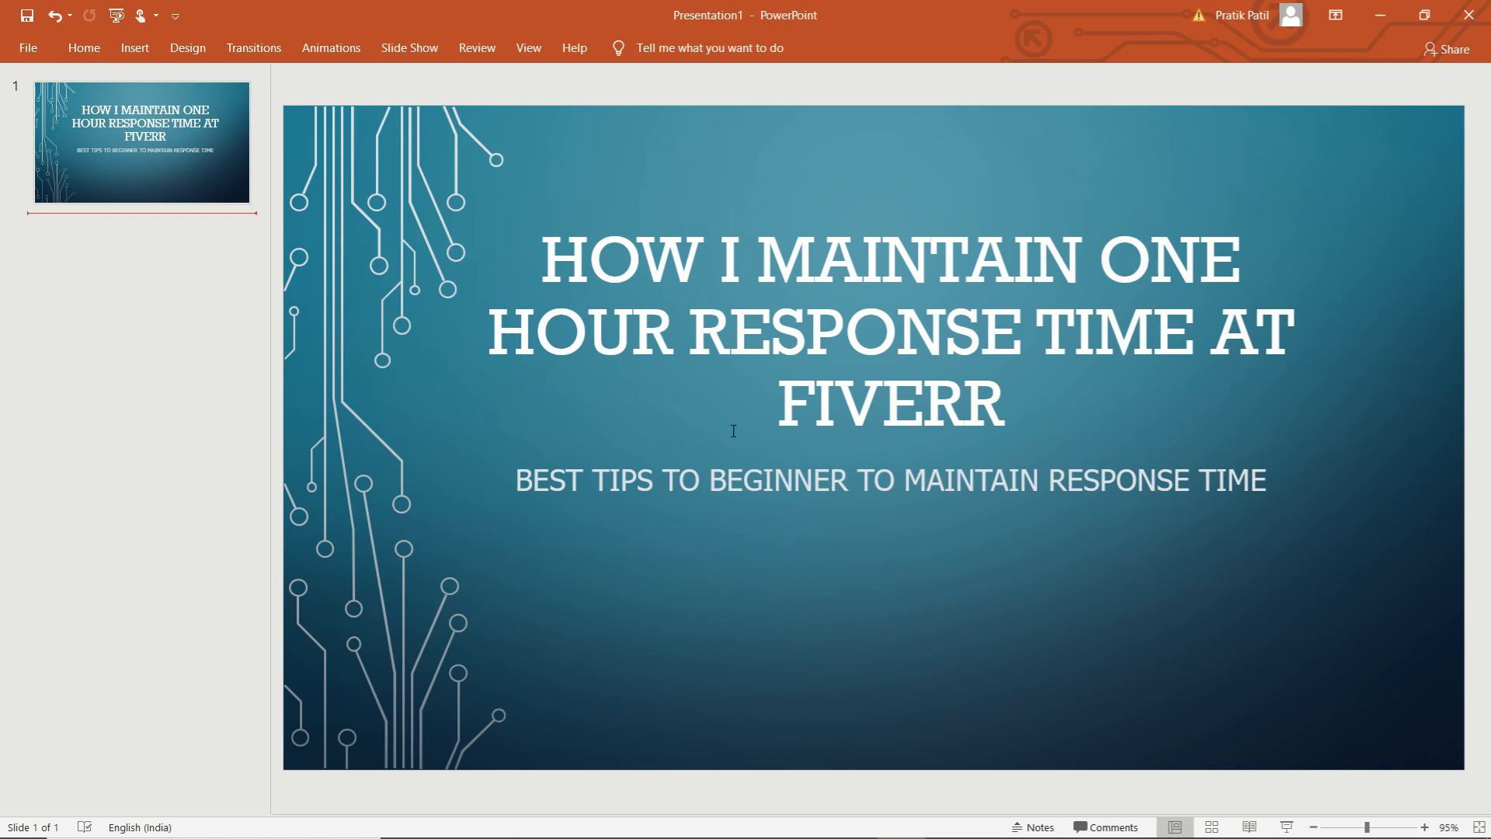
{"action": "mouse_move", "coordinate": [1181, 447]}
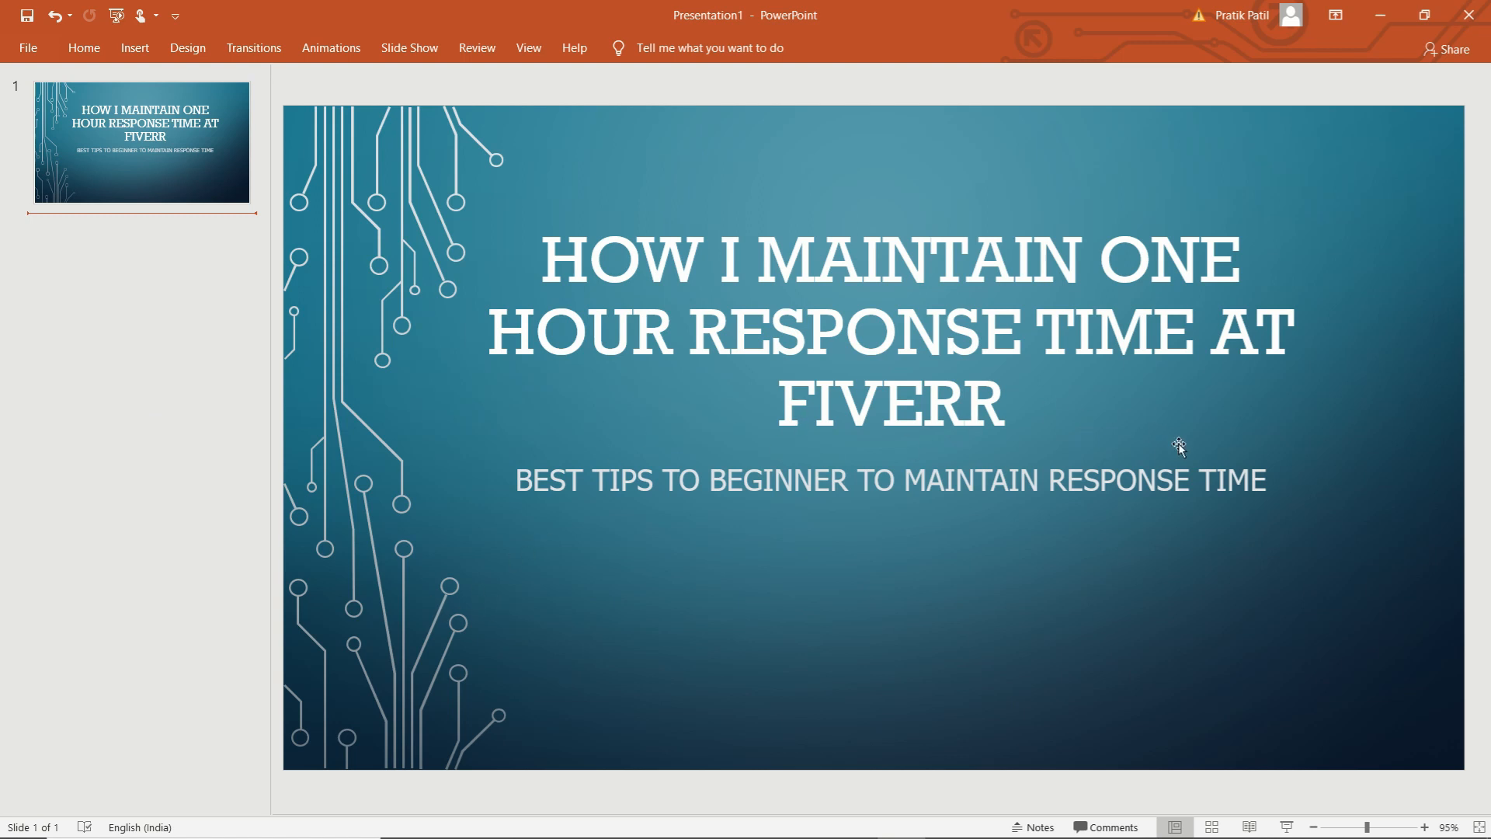
{"action": "mouse_move", "coordinate": [139, 410]}
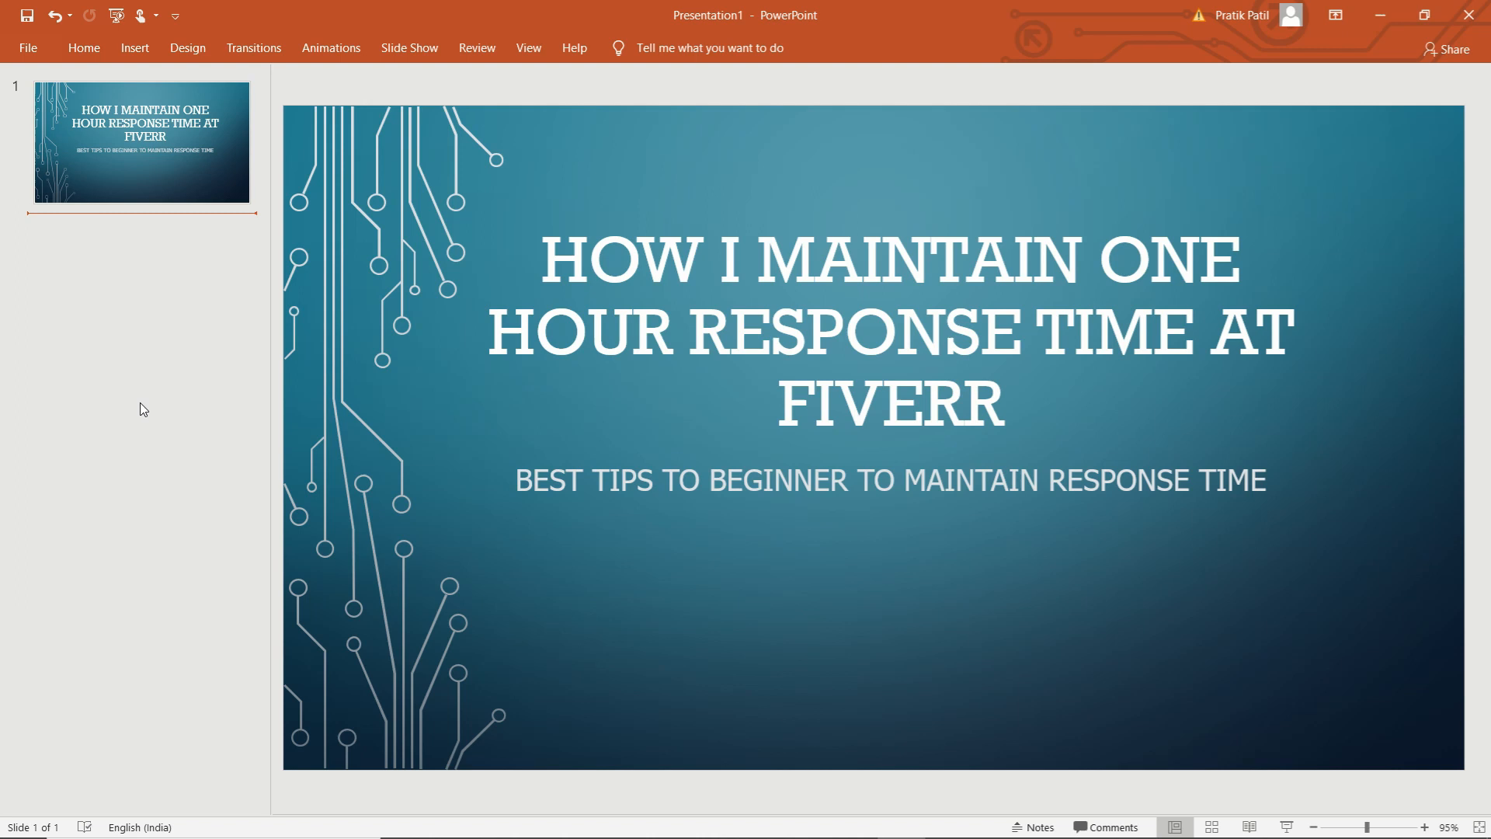
{"action": "mouse_move", "coordinate": [138, 442]}
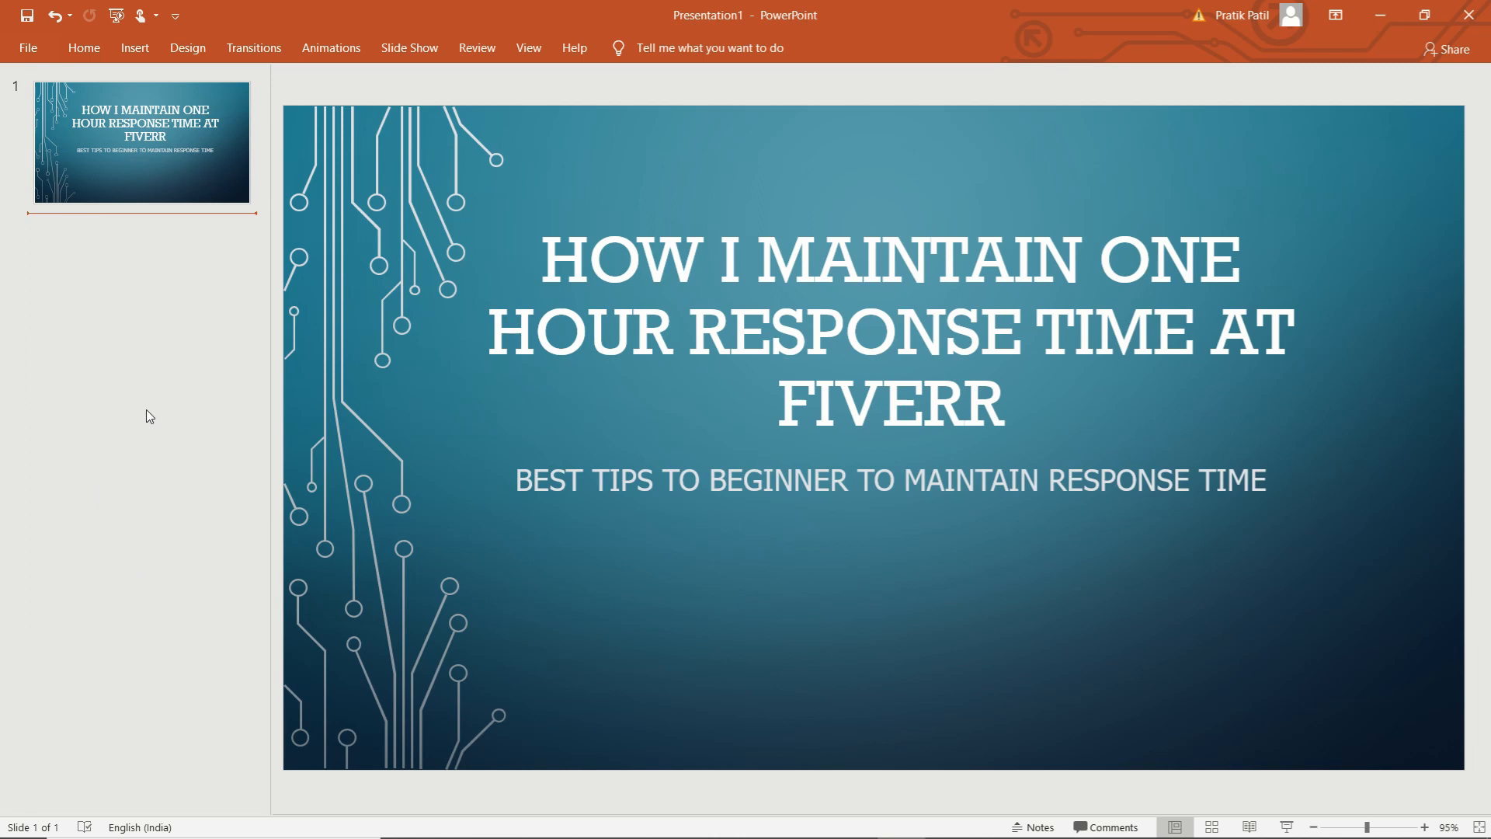
{"action": "mouse_move", "coordinate": [149, 410]}
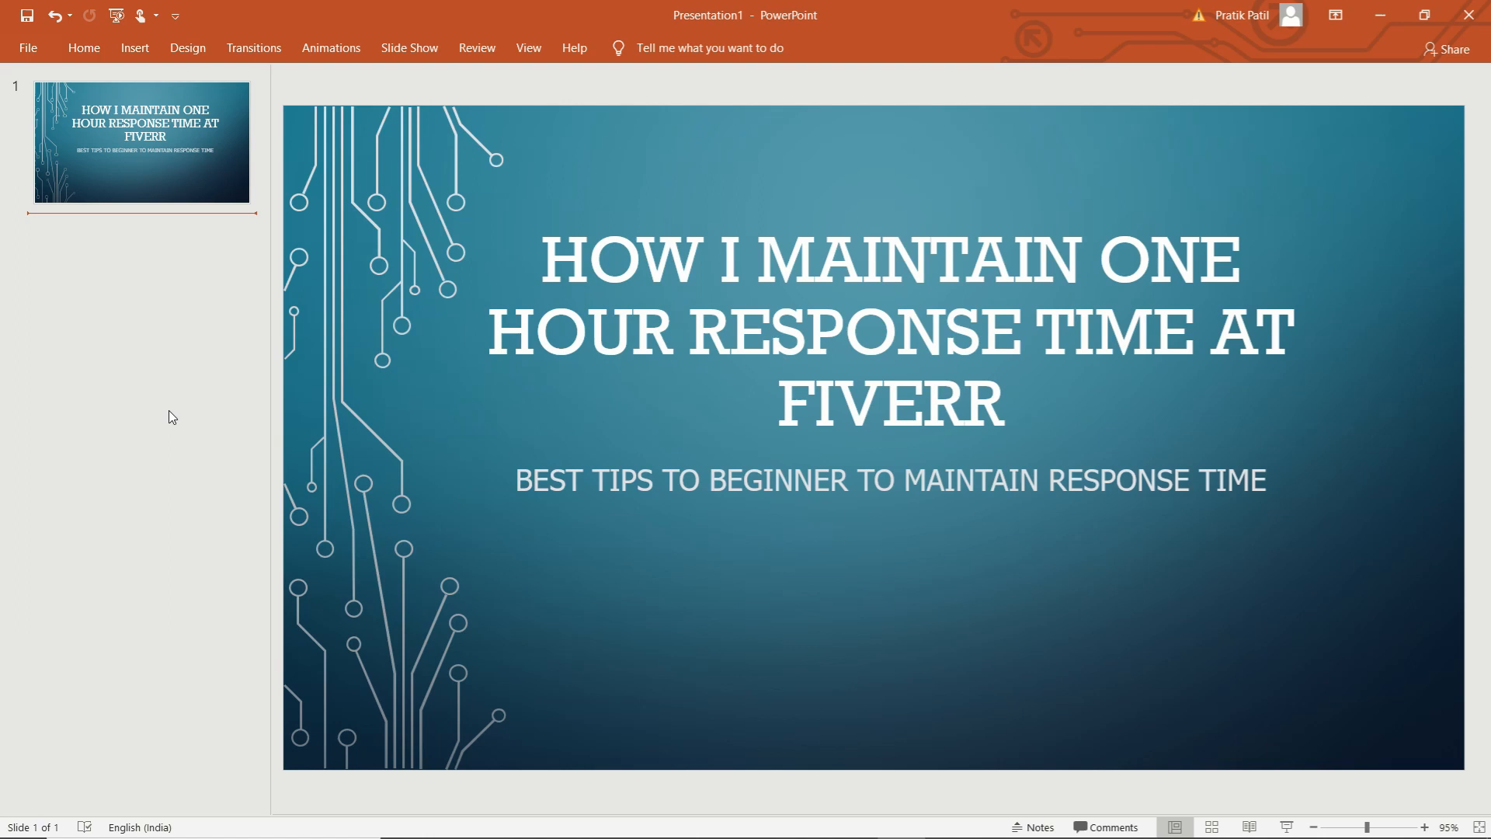
{"action": "mouse_move", "coordinate": [173, 404]}
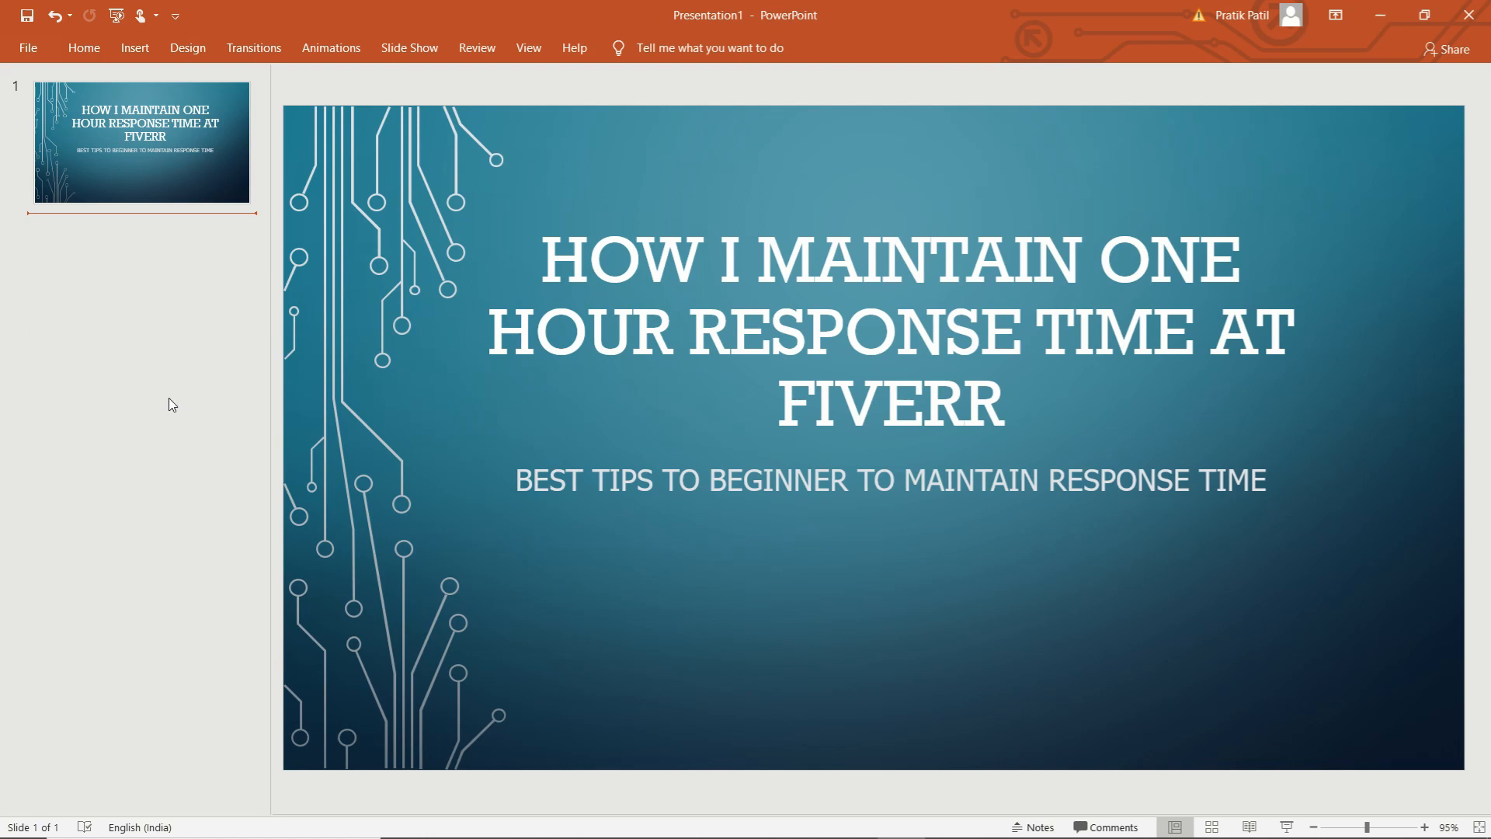